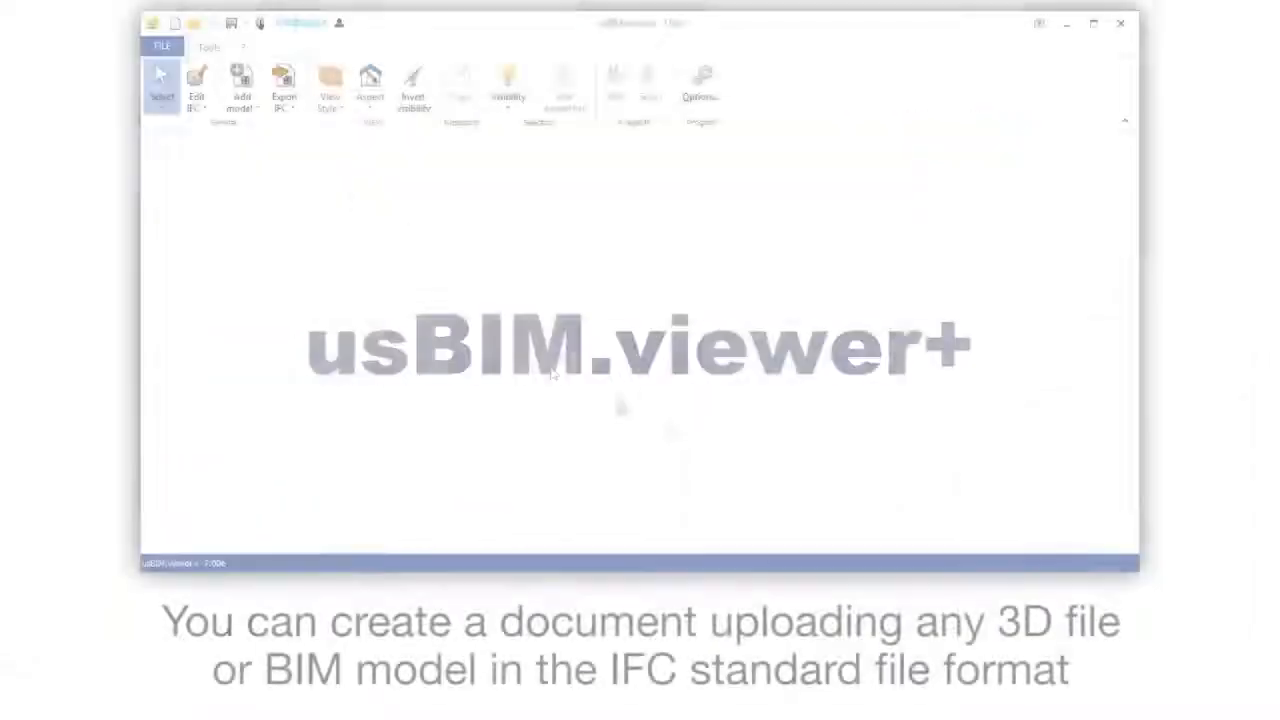
# Open the IFC_Example.ifc house model from the BIM models folder
pyautogui.click(162, 46)
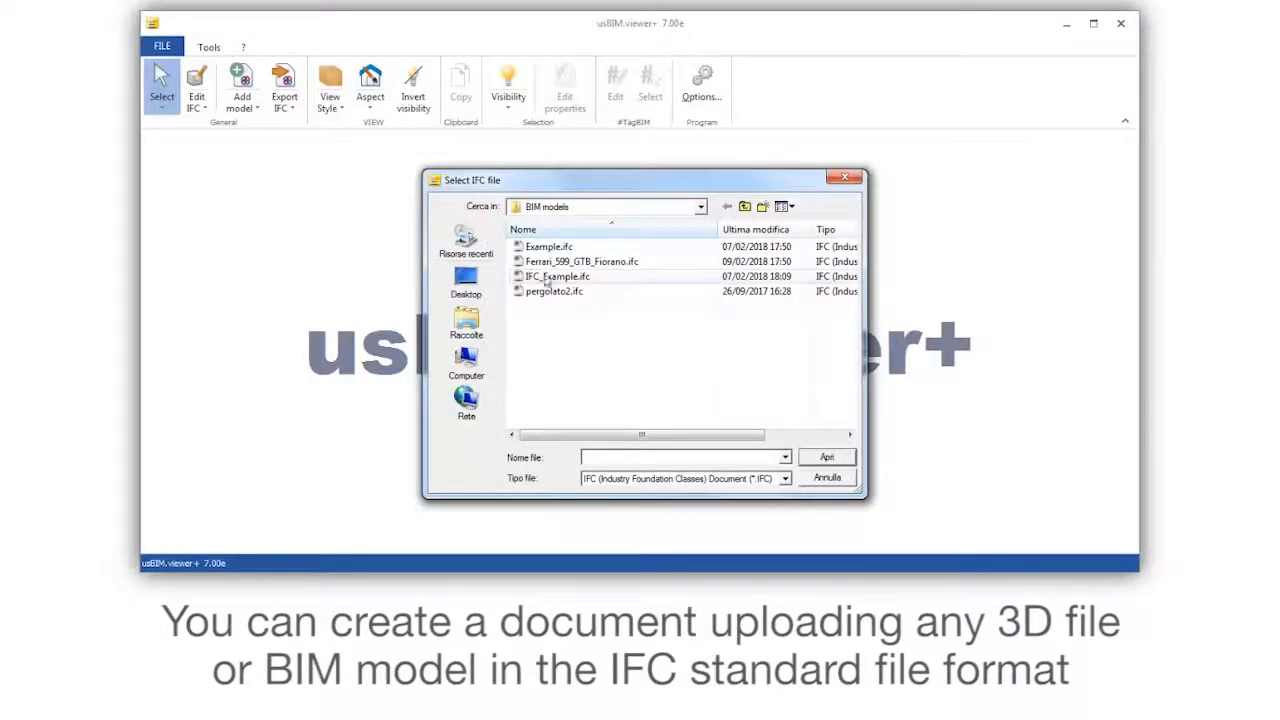
pyautogui.click(557, 276)
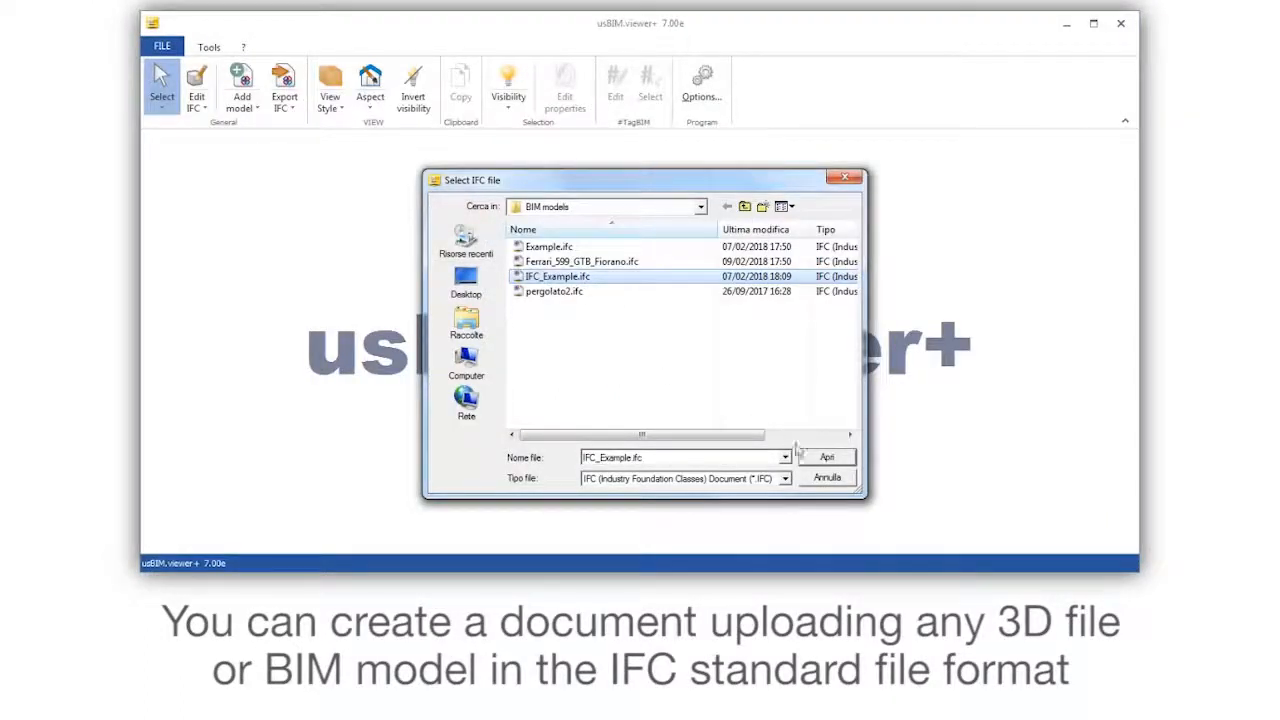
pyautogui.click(825, 457)
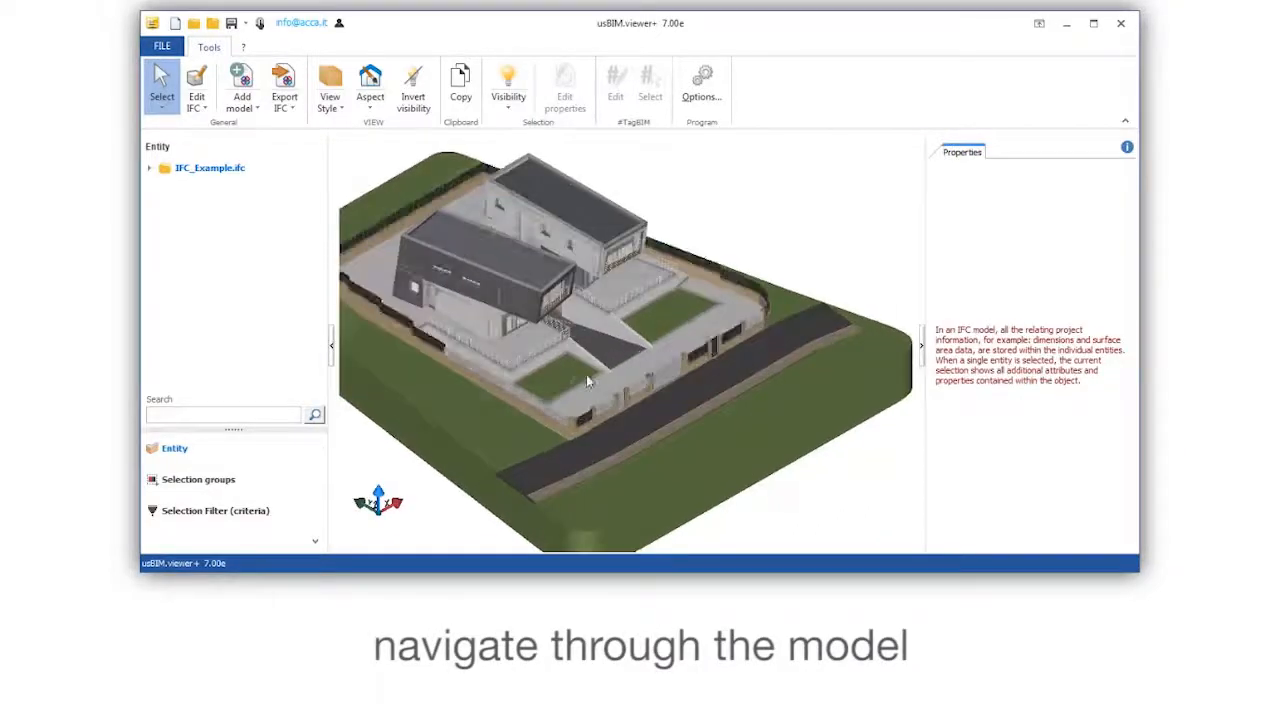
# Orbit and zoom the 3D view toward the front of the house
pyautogui.moveTo(588, 380); pyautogui.dragTo(490, 385)
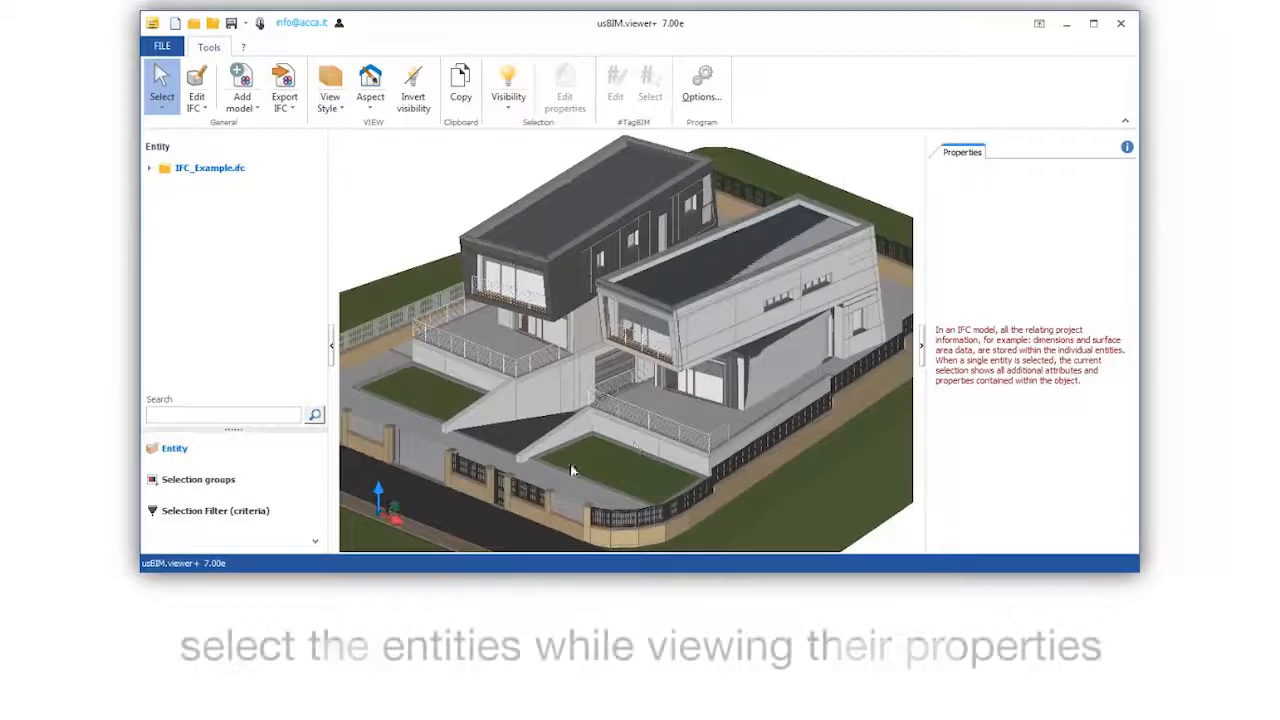
# Expand IFC_Example.ifc down to the IfcWall group to see an ornamental wall's properties
pyautogui.click(148, 167)
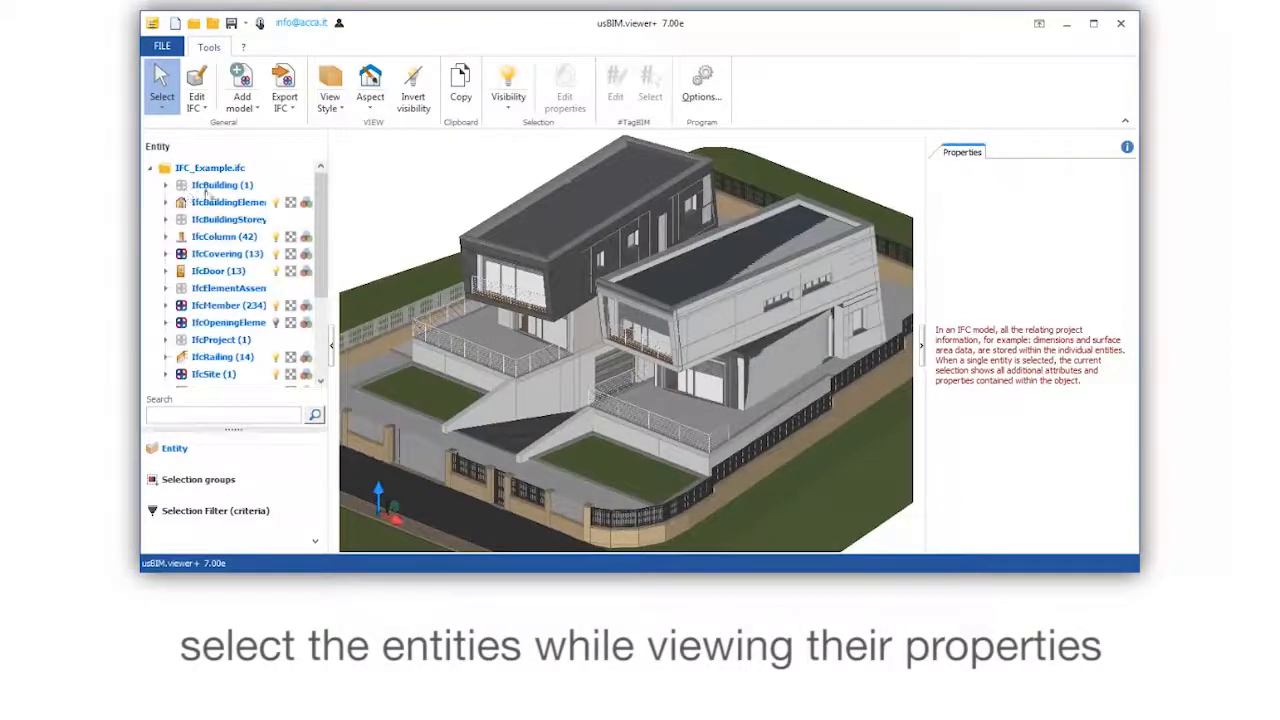
pyautogui.scroll(-3)
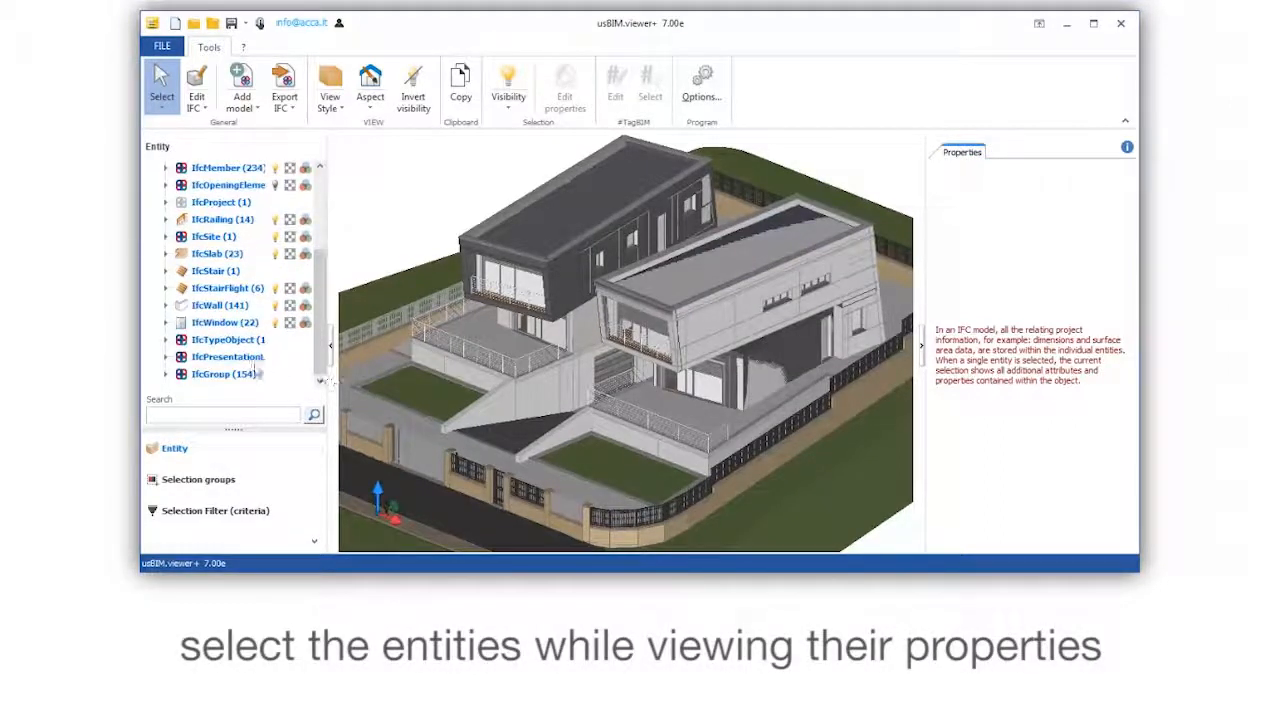
pyautogui.click(219, 305)
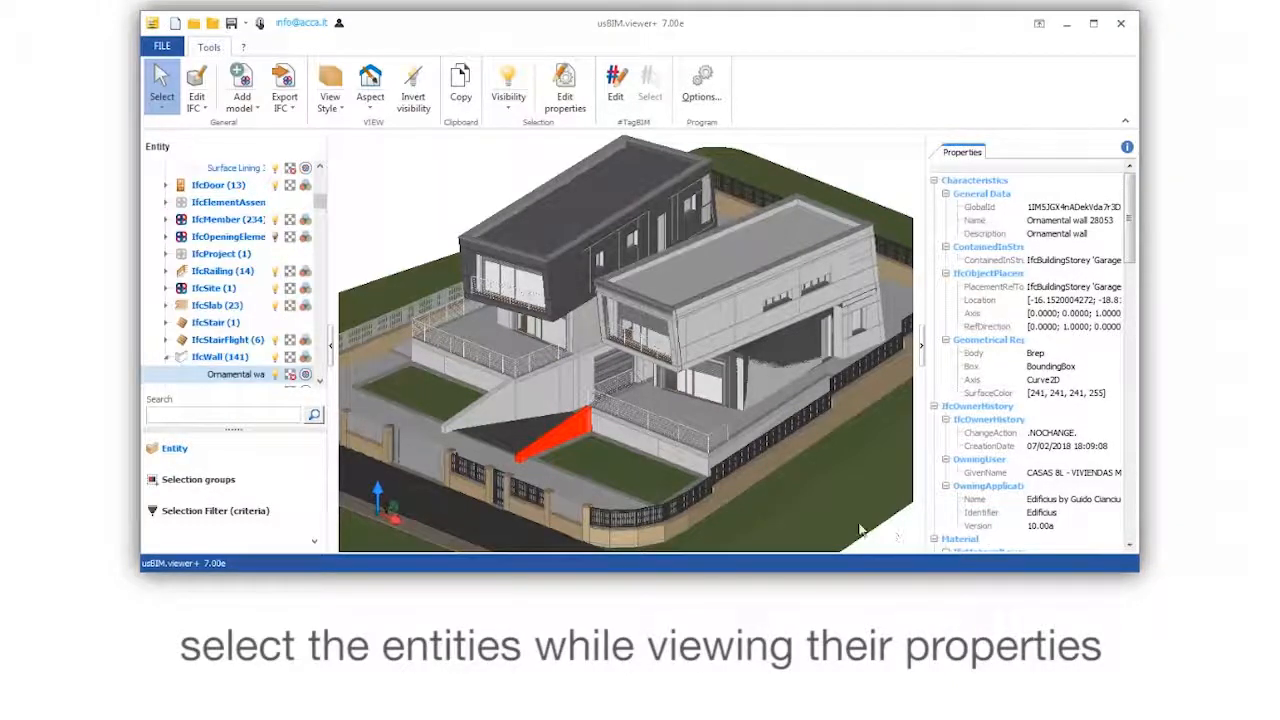
pyautogui.click(242, 85)
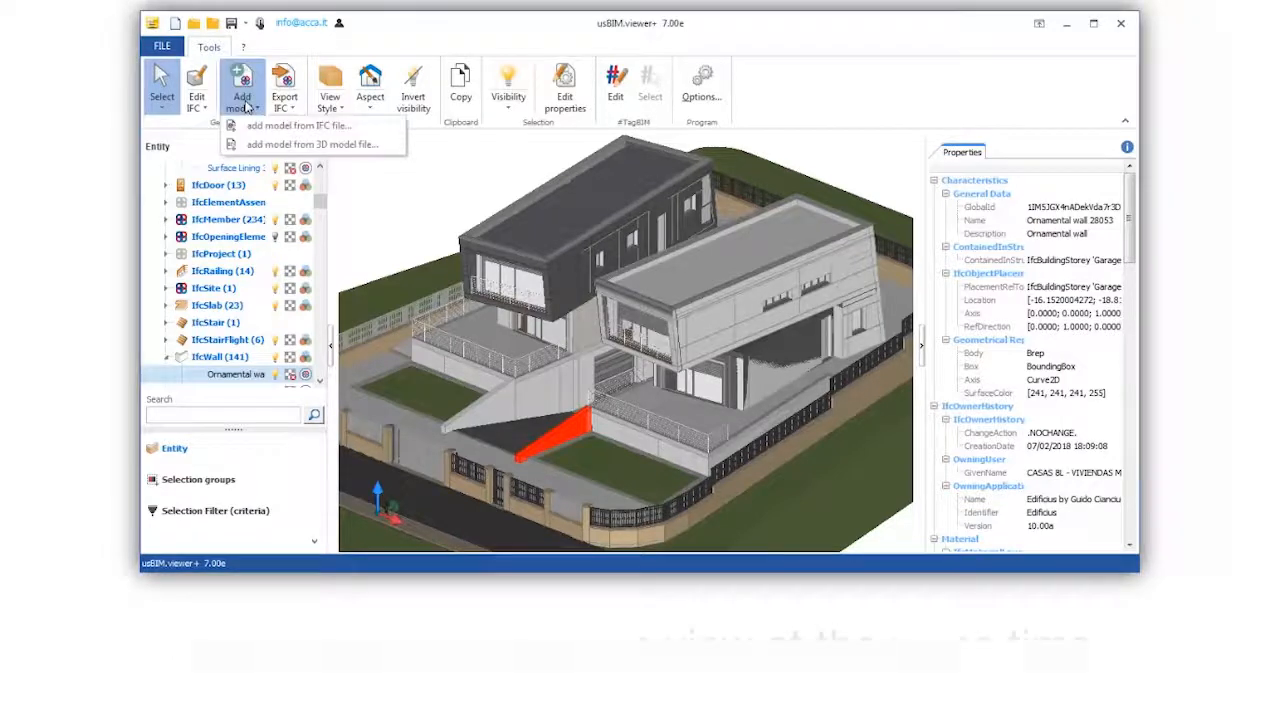
pyautogui.moveTo(313, 144)
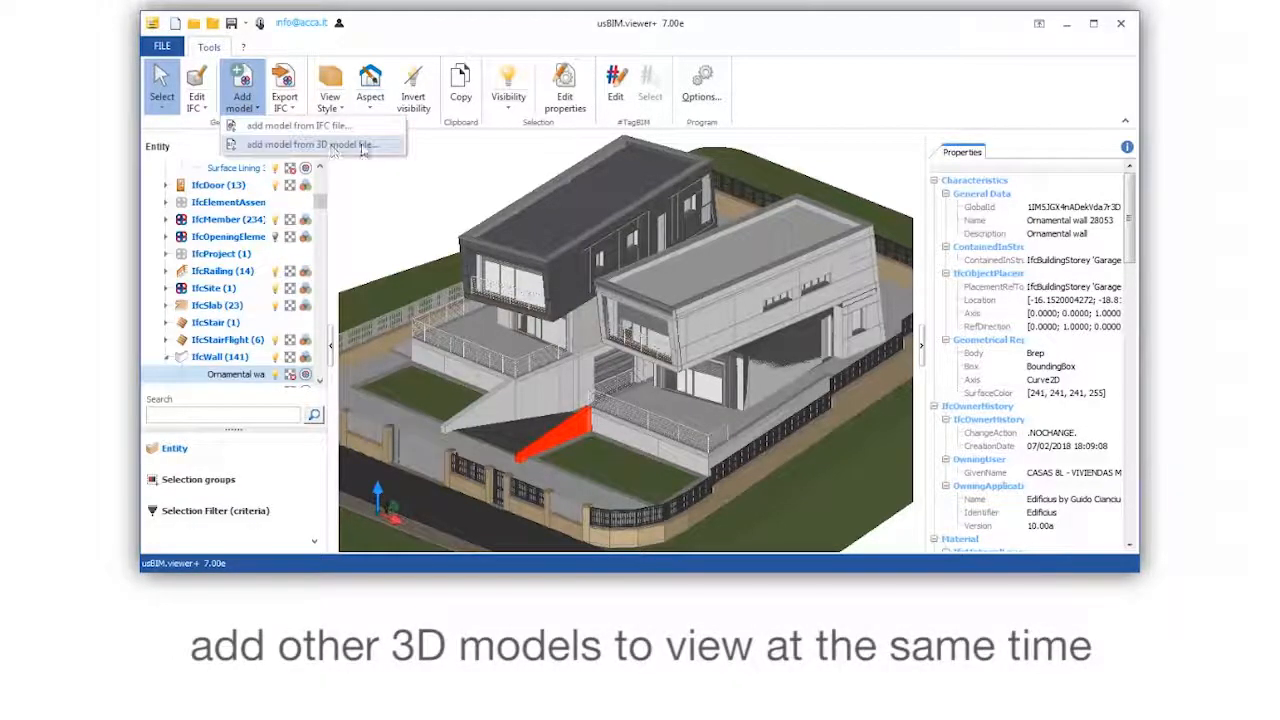
# Add Ferrari_599_GTB_Fiorano.skp as a model from a 3D model file
pyautogui.click(313, 144)
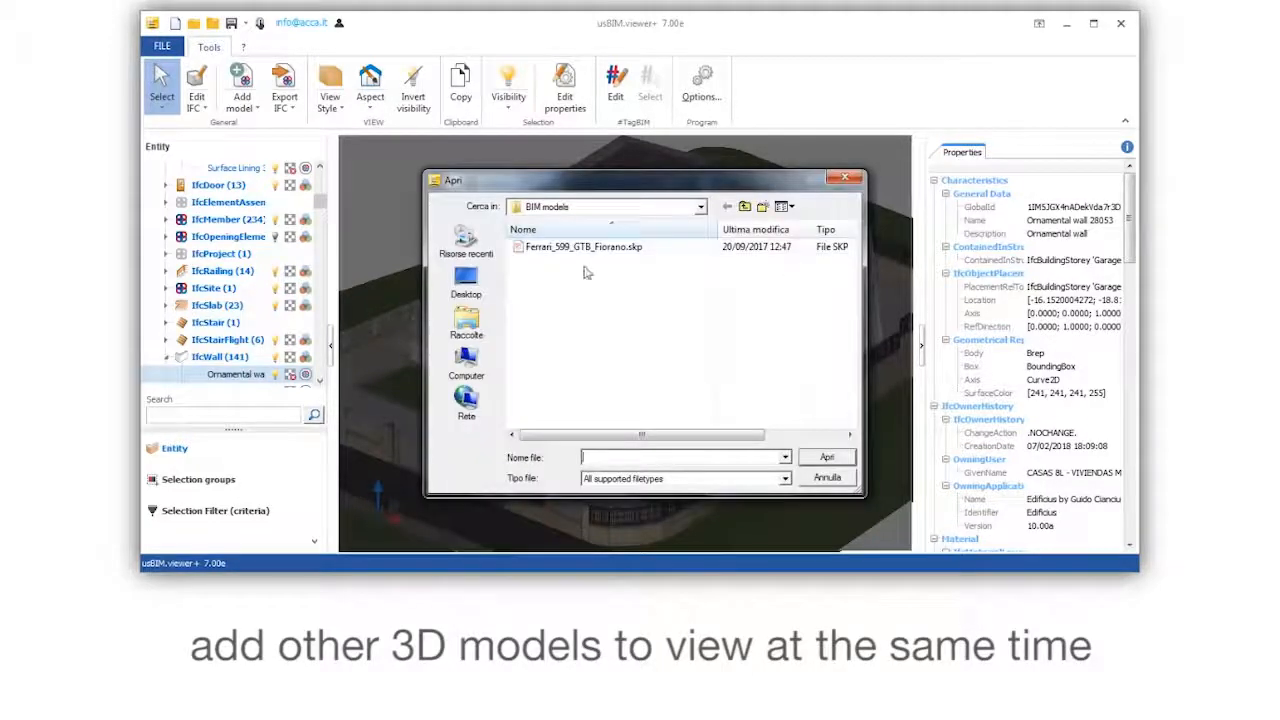
pyautogui.click(583, 246)
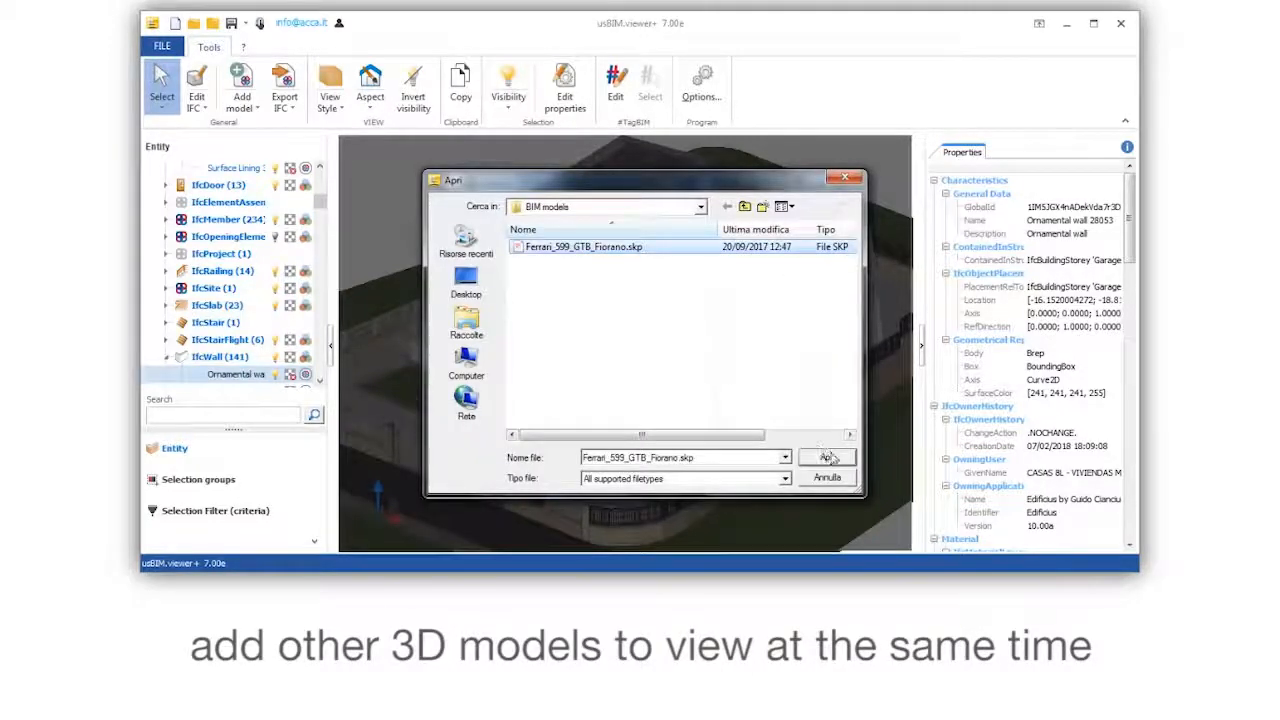
pyautogui.click(825, 457)
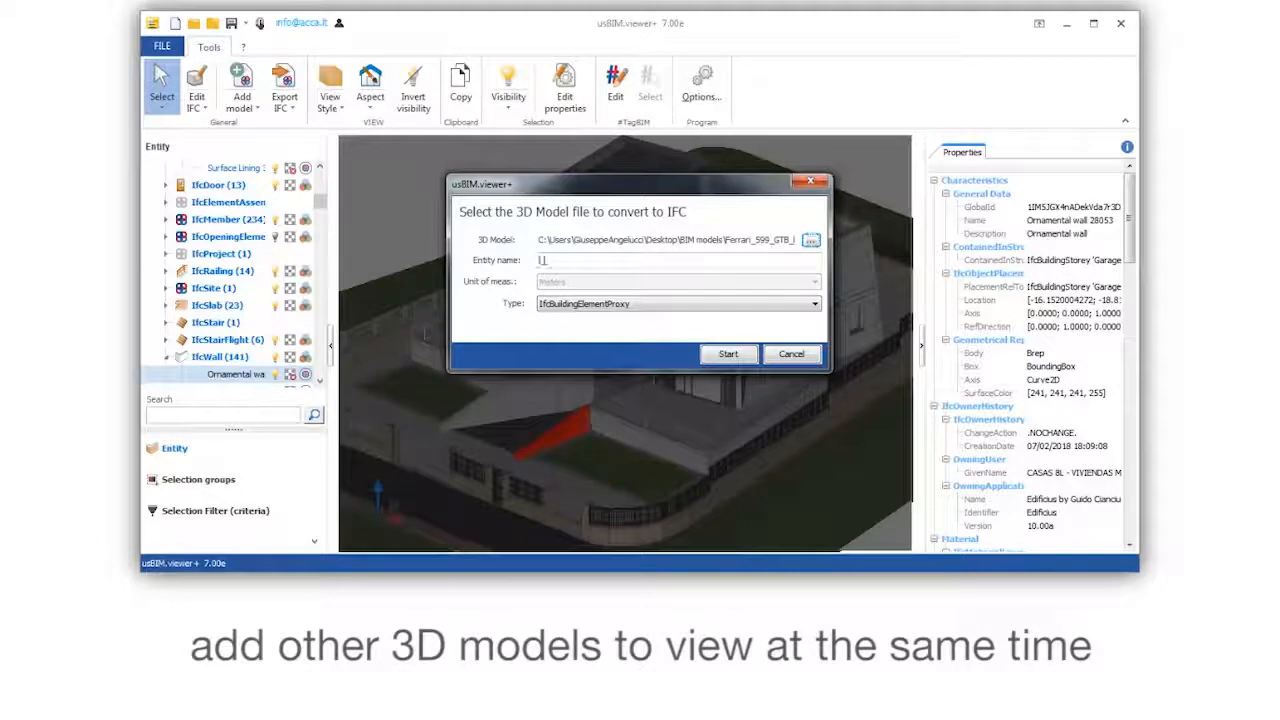
# Convert the car to an IfcTransportElement named Ferrari and enable move and rotate on it
pyautogui.write('Ferrari')
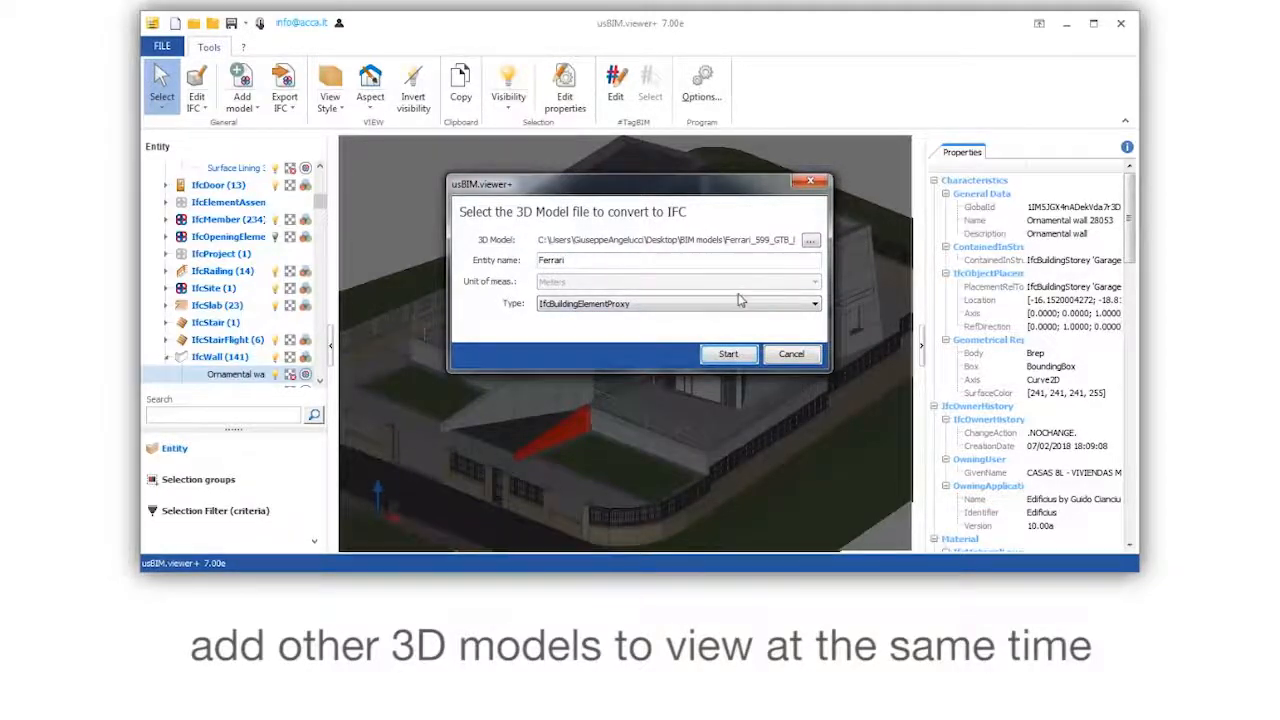
pyautogui.click(813, 303)
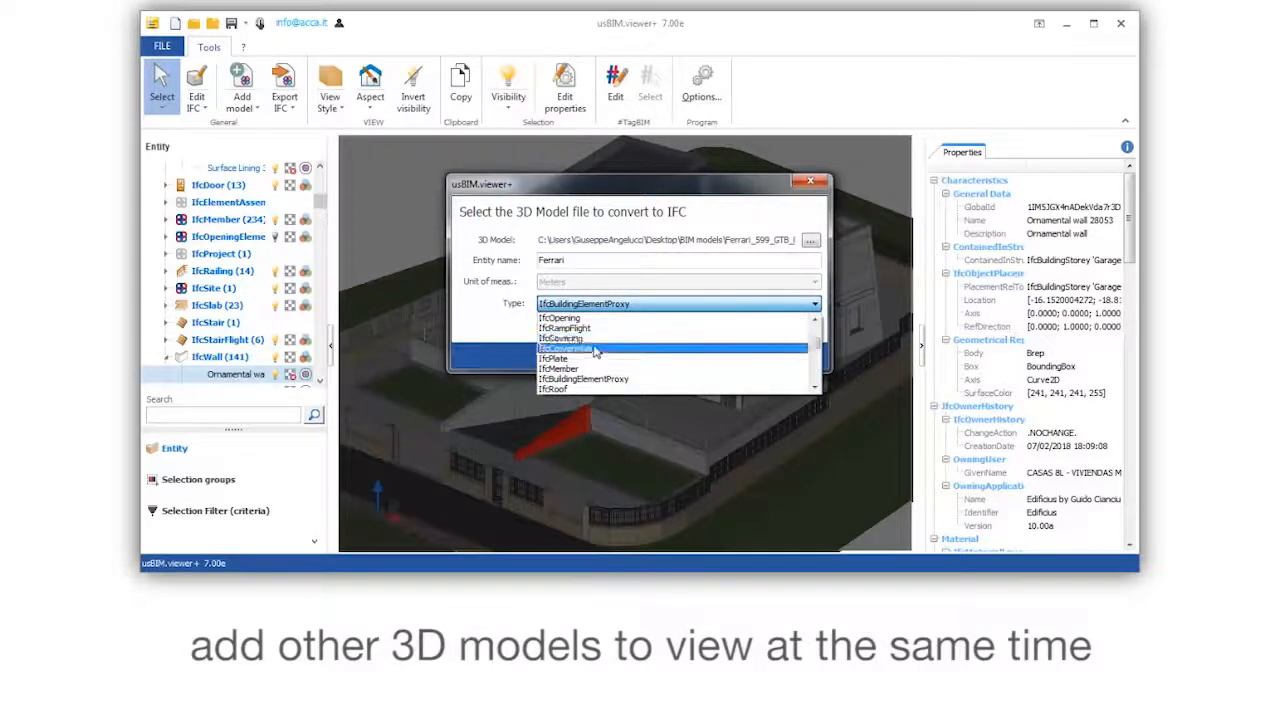
pyautogui.click(580, 348)
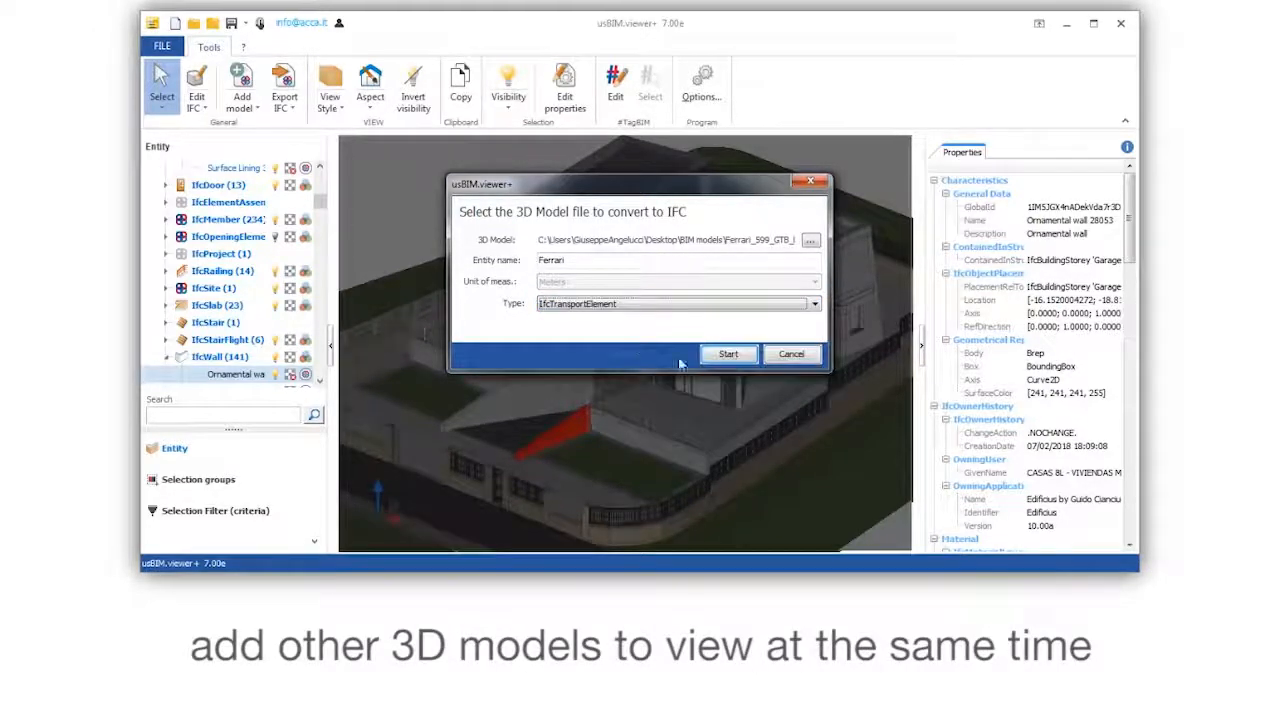
pyautogui.click(728, 354)
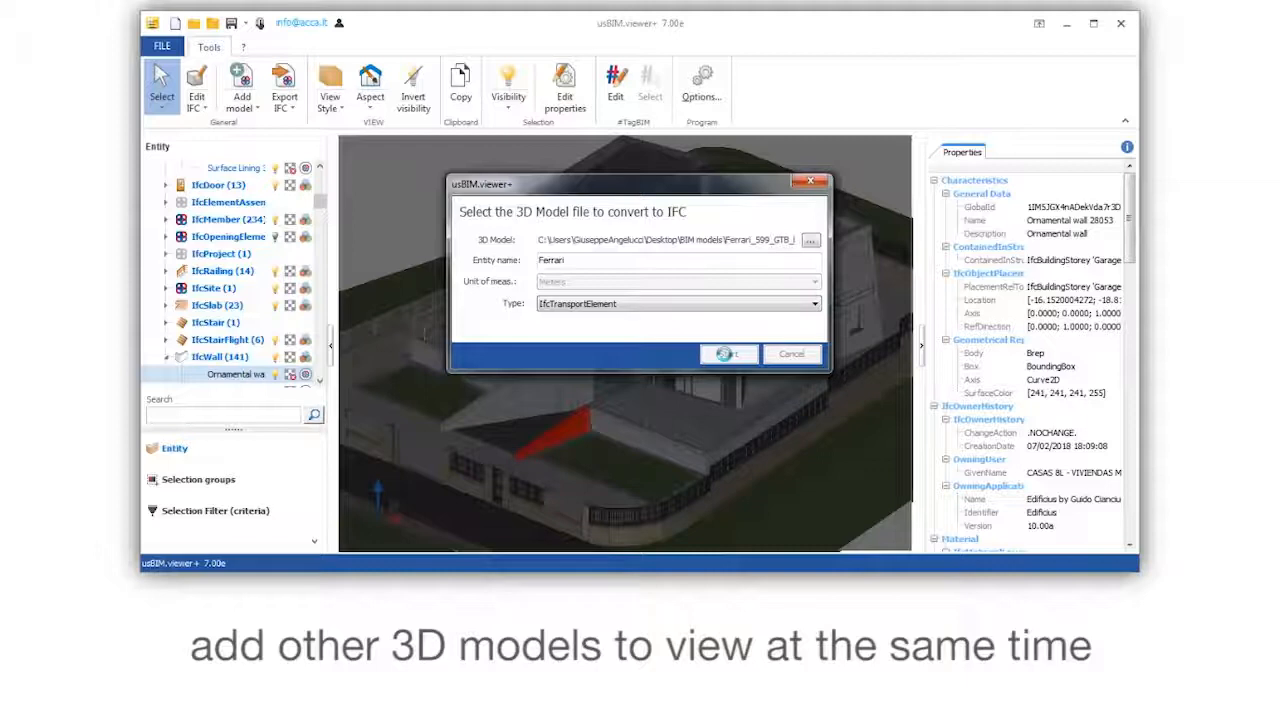
pyautogui.click(728, 354)
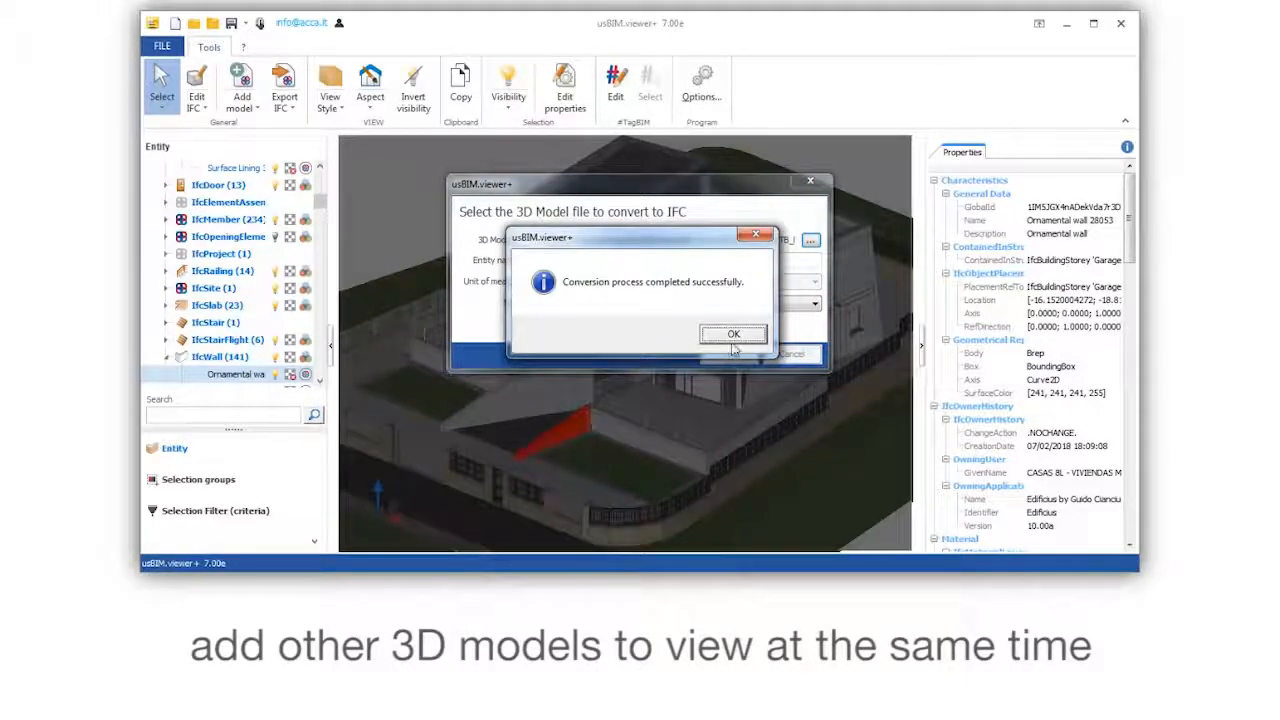
pyautogui.click(733, 333)
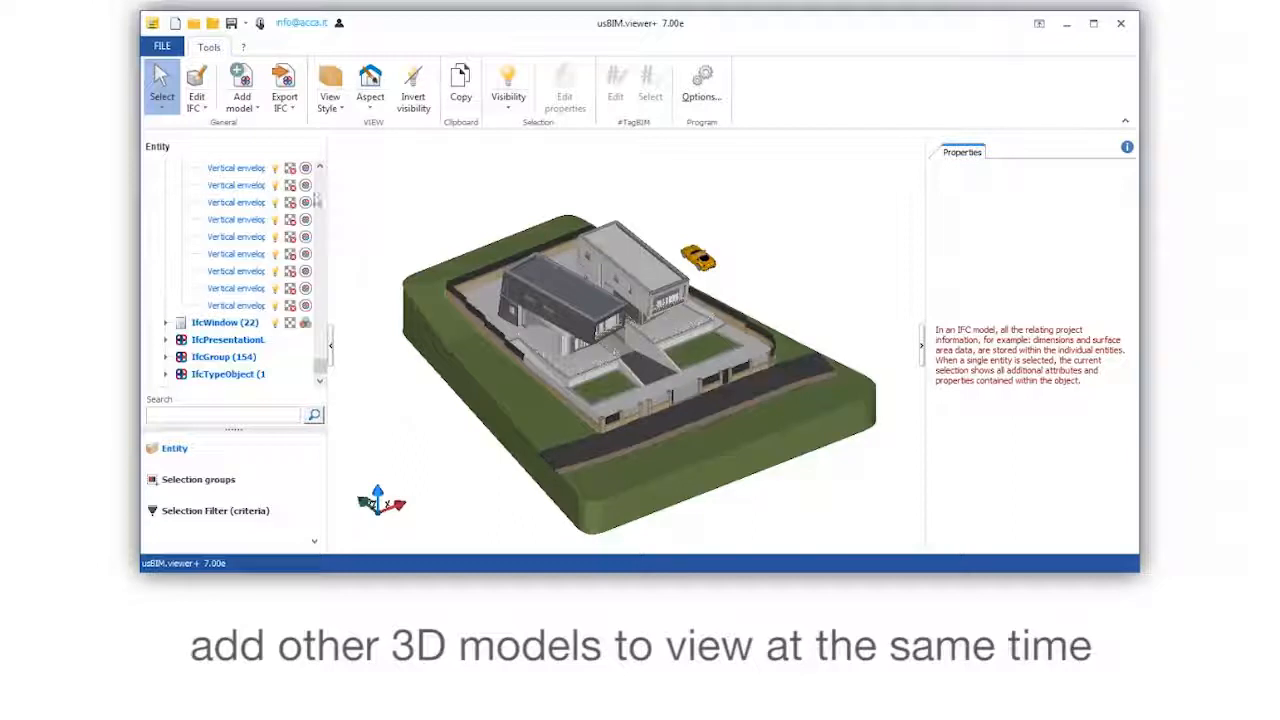
pyautogui.click(197, 85)
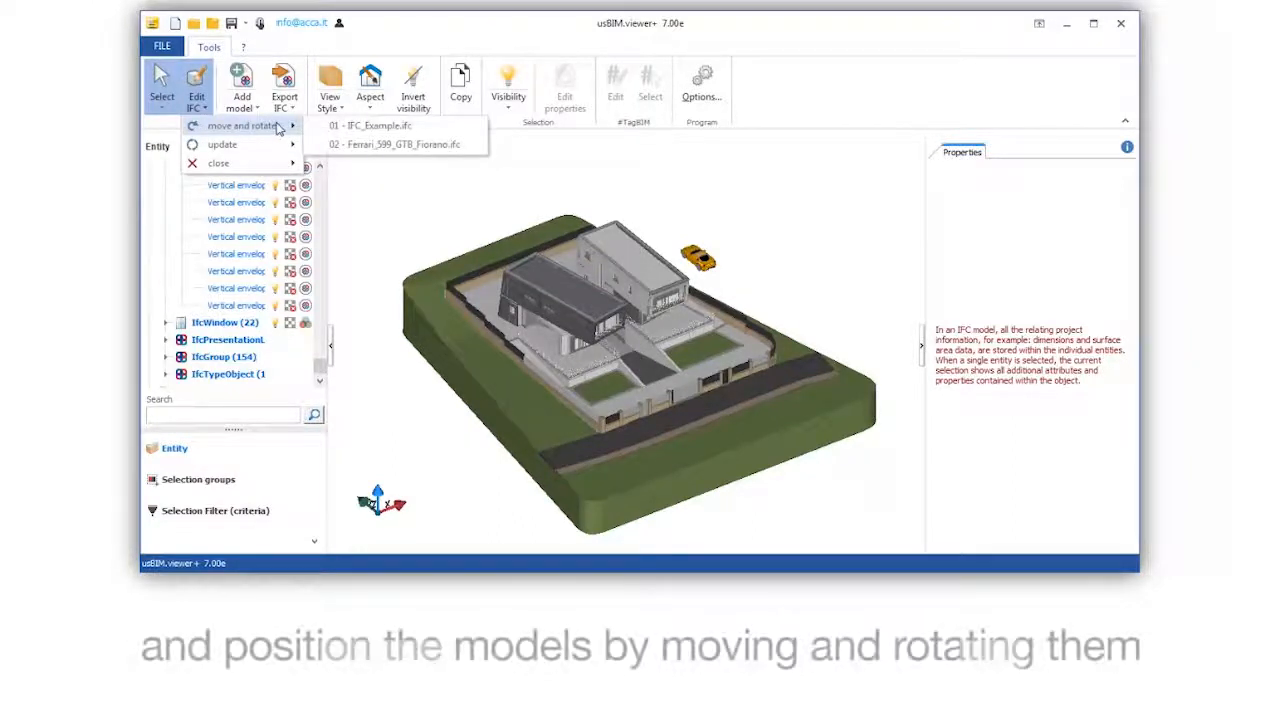
pyautogui.click(243, 125)
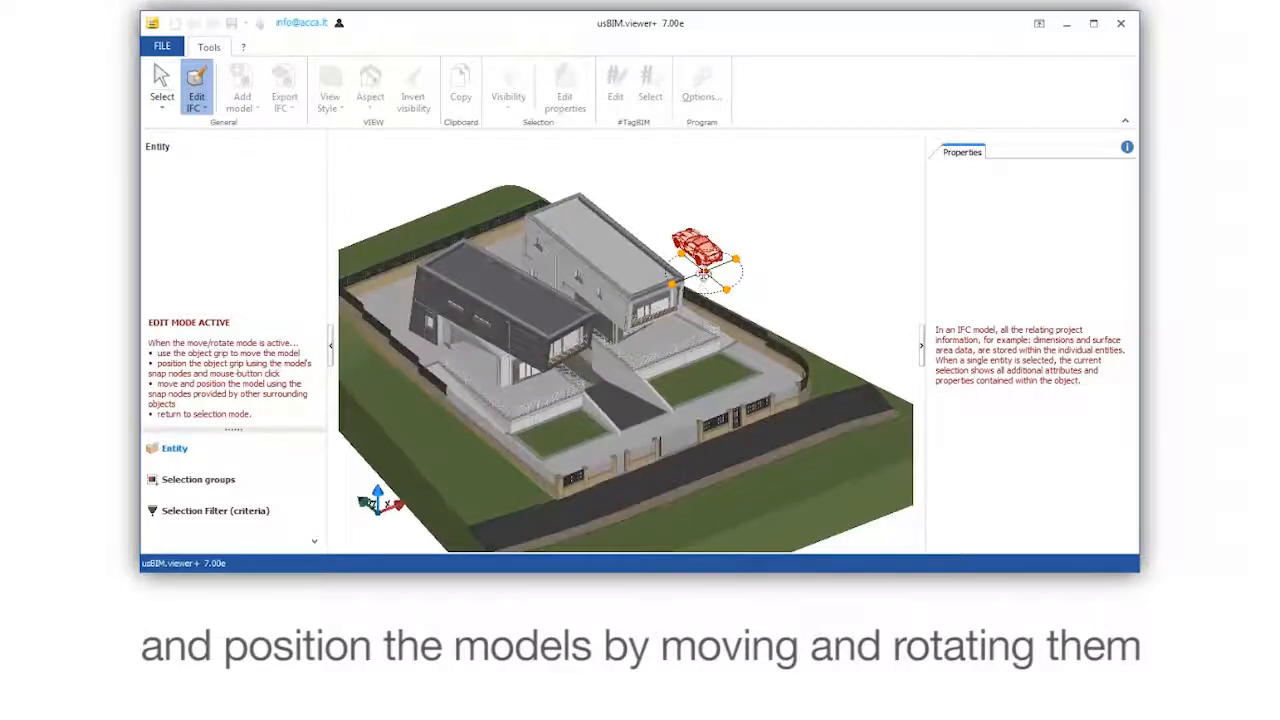
# Move the Ferrari onto the road, rotate it along the street, and select it
pyautogui.moveTo(700, 255); pyautogui.dragTo(810, 415)
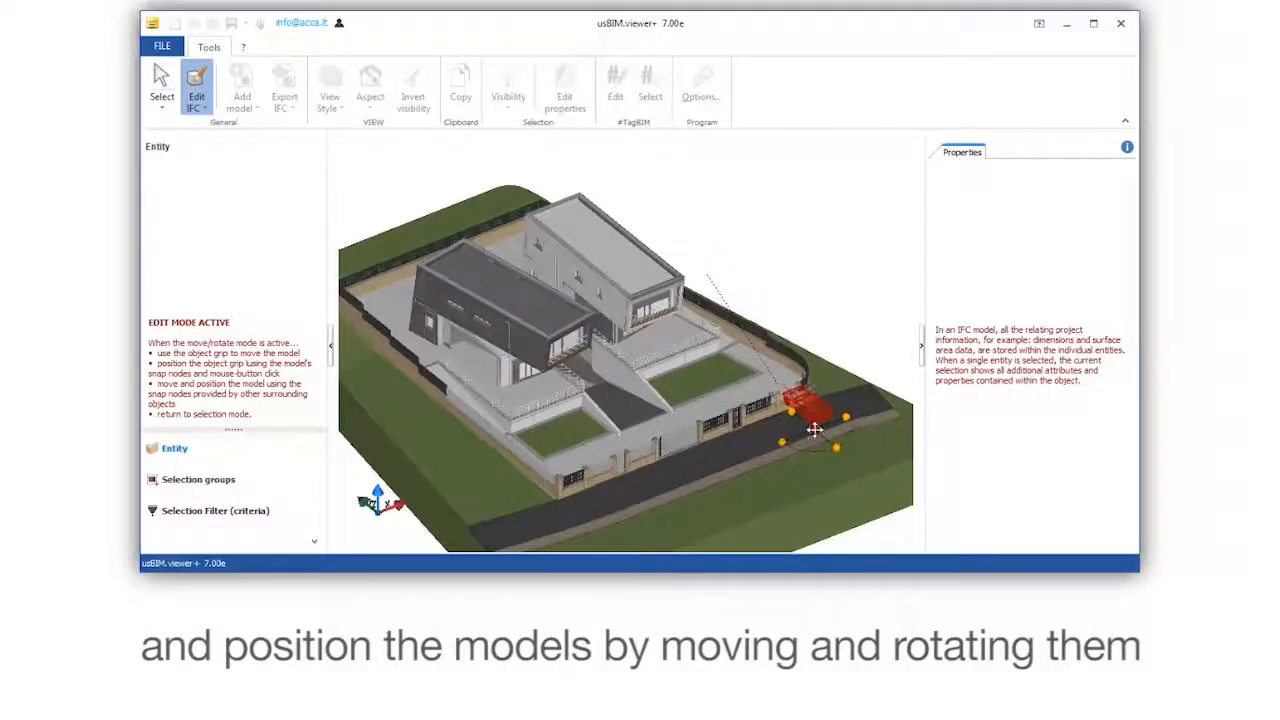
pyautogui.moveTo(815, 430); pyautogui.dragTo(790, 440)
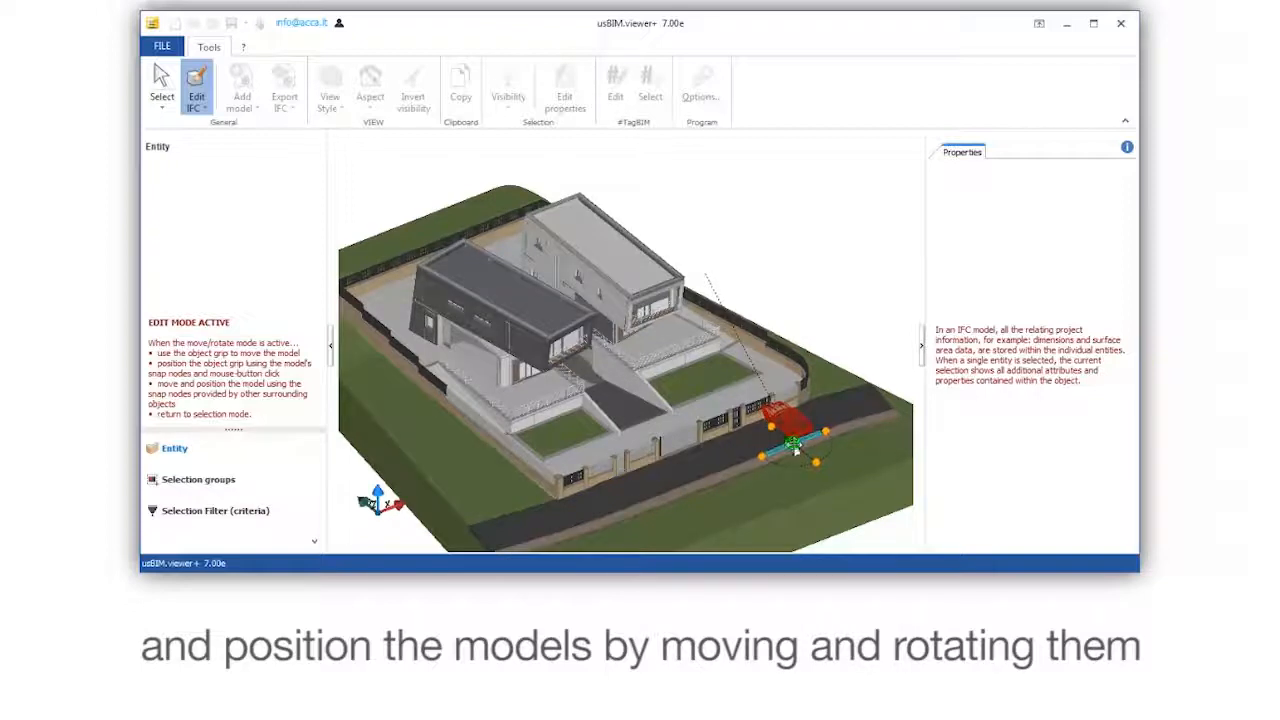
pyautogui.moveTo(795, 425); pyautogui.dragTo(770, 455)
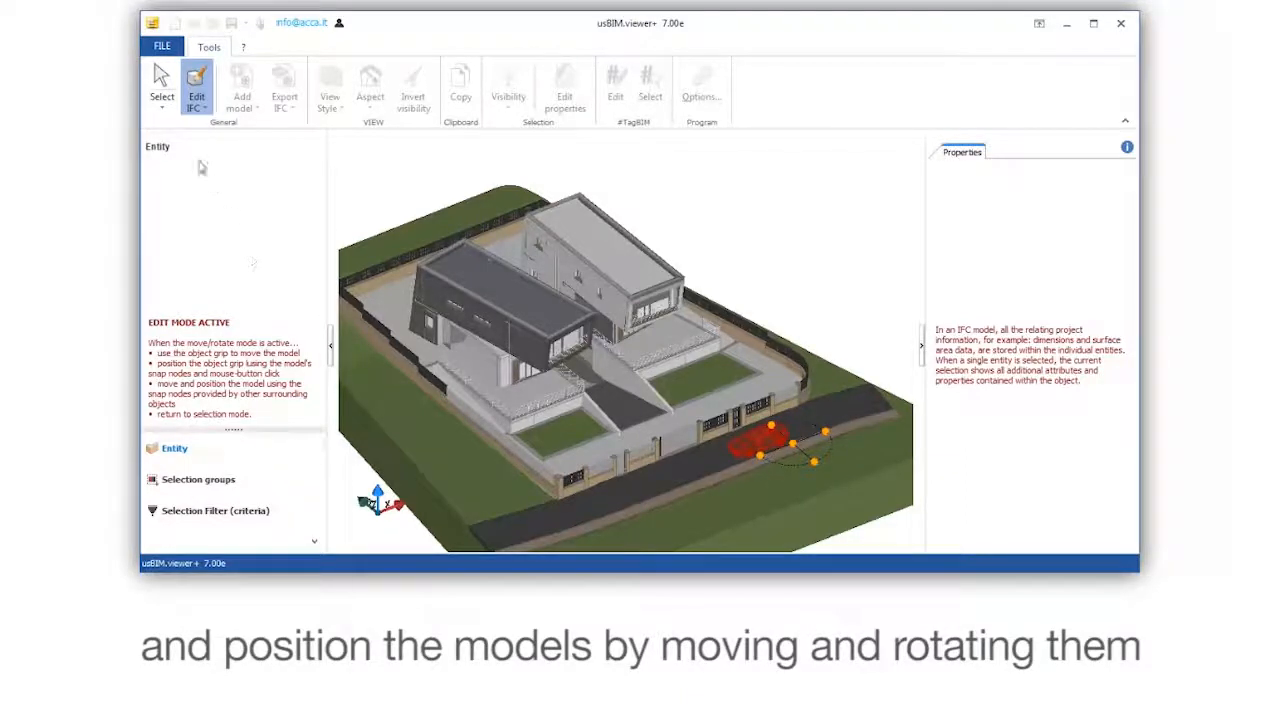
pyautogui.click(161, 85)
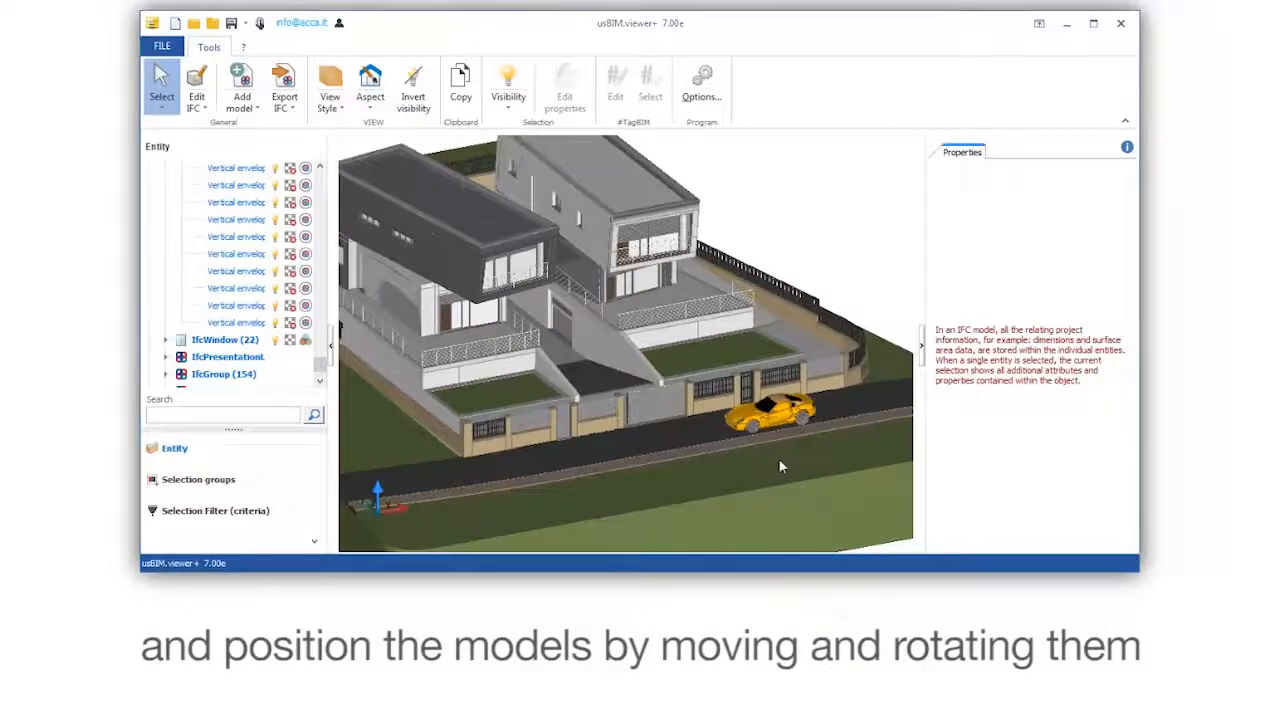
pyautogui.click(765, 410)
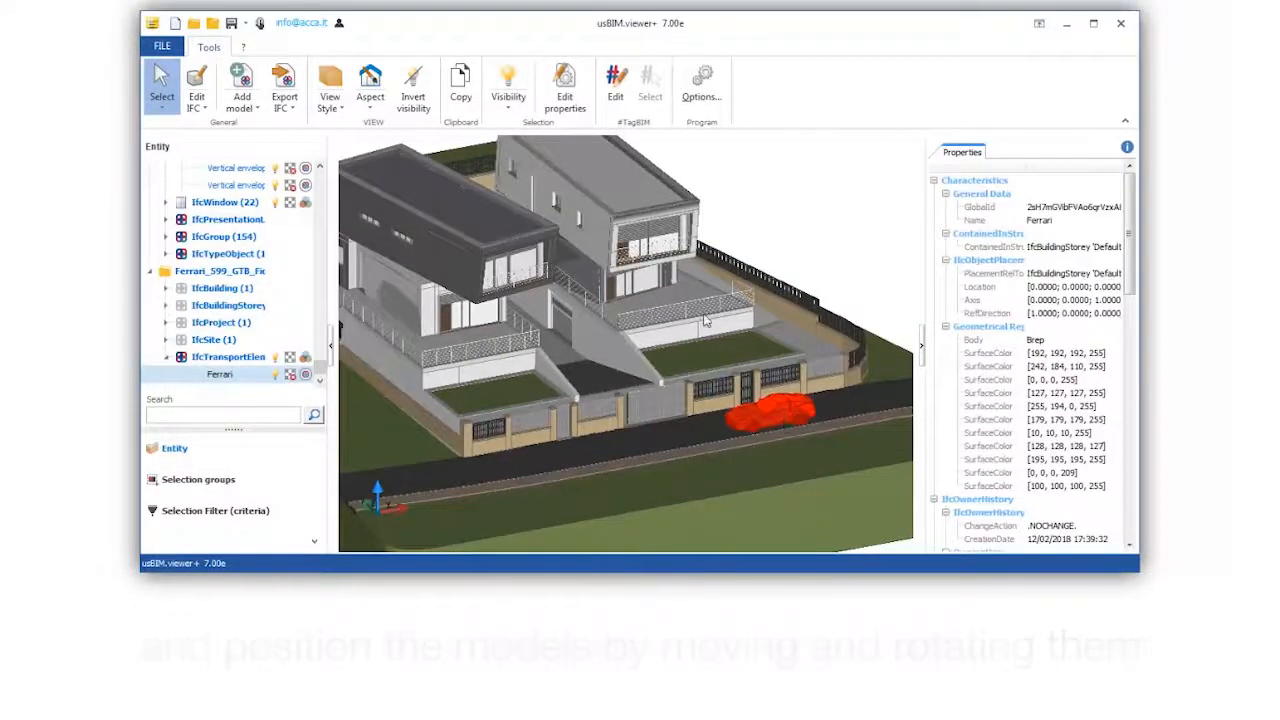
pyautogui.click(564, 85)
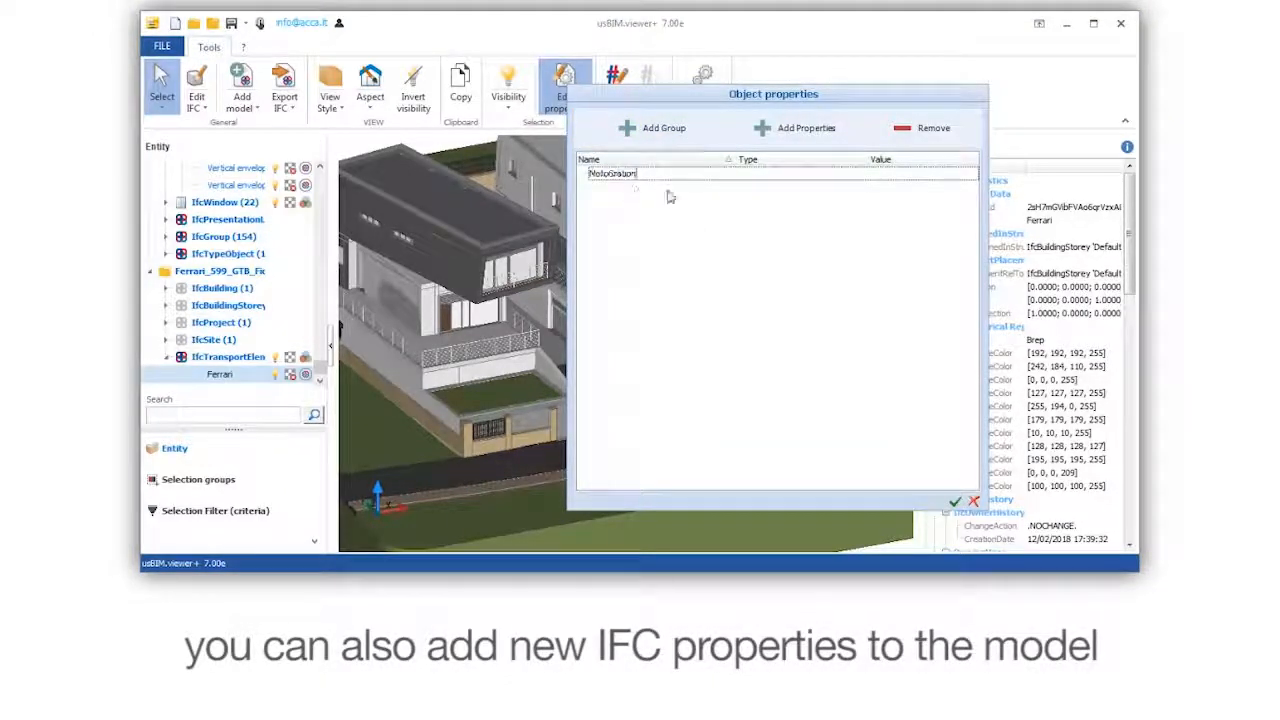
# Add Motorization properties: Fuel petrol, displacement 5999, consumption 5.6, max speed 330, 620 HP
pyautogui.click(804, 128)
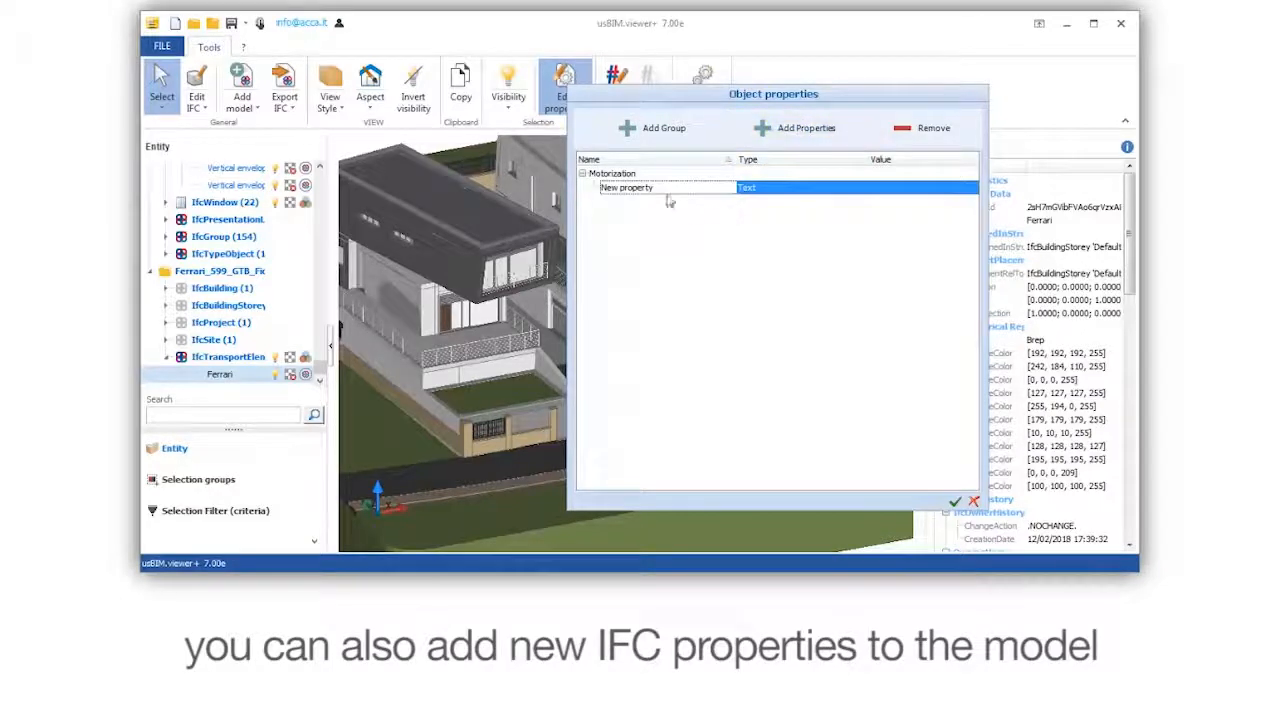
pyautogui.write('Fuel')
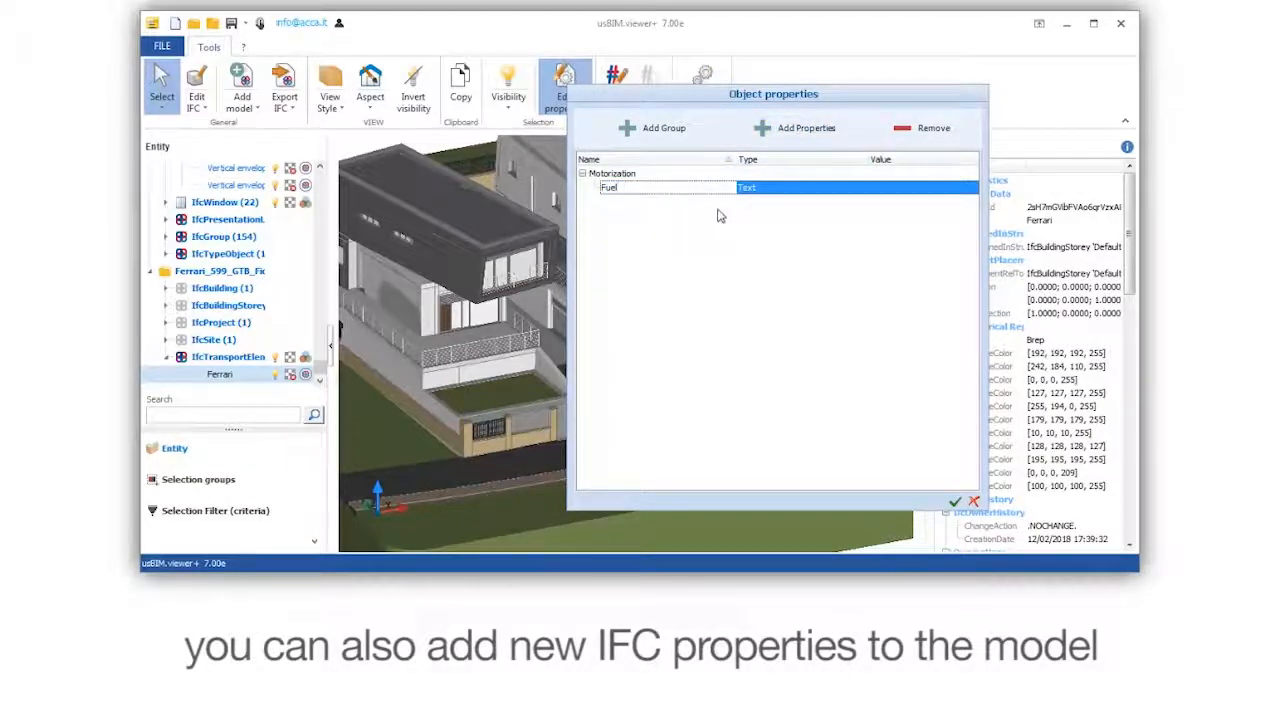
pyautogui.click(920, 188)
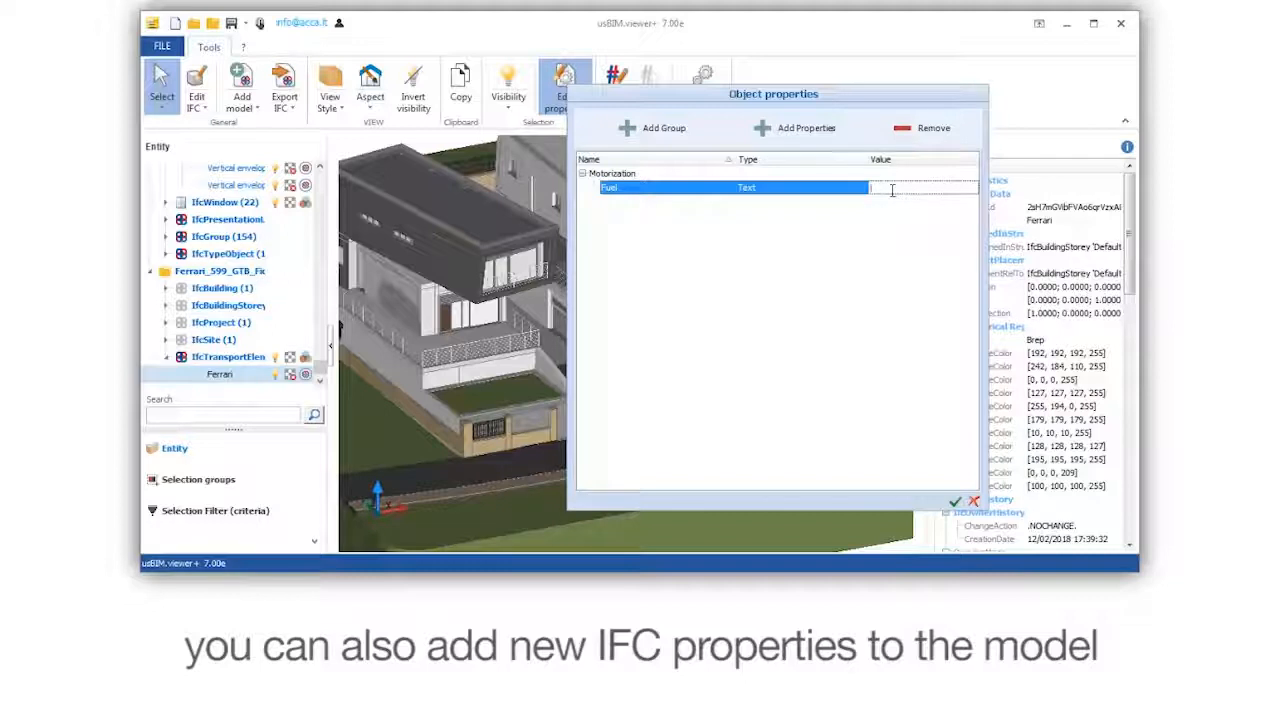
pyautogui.write('petrol')
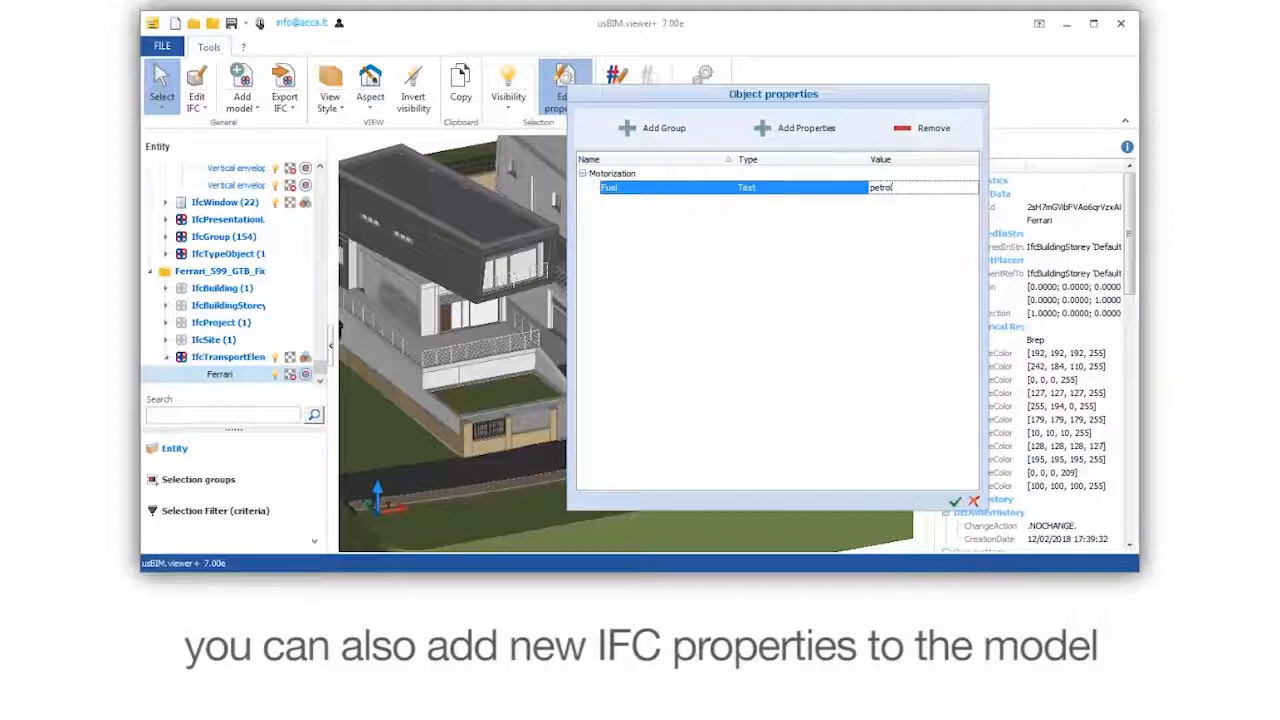
pyautogui.click(806, 128)
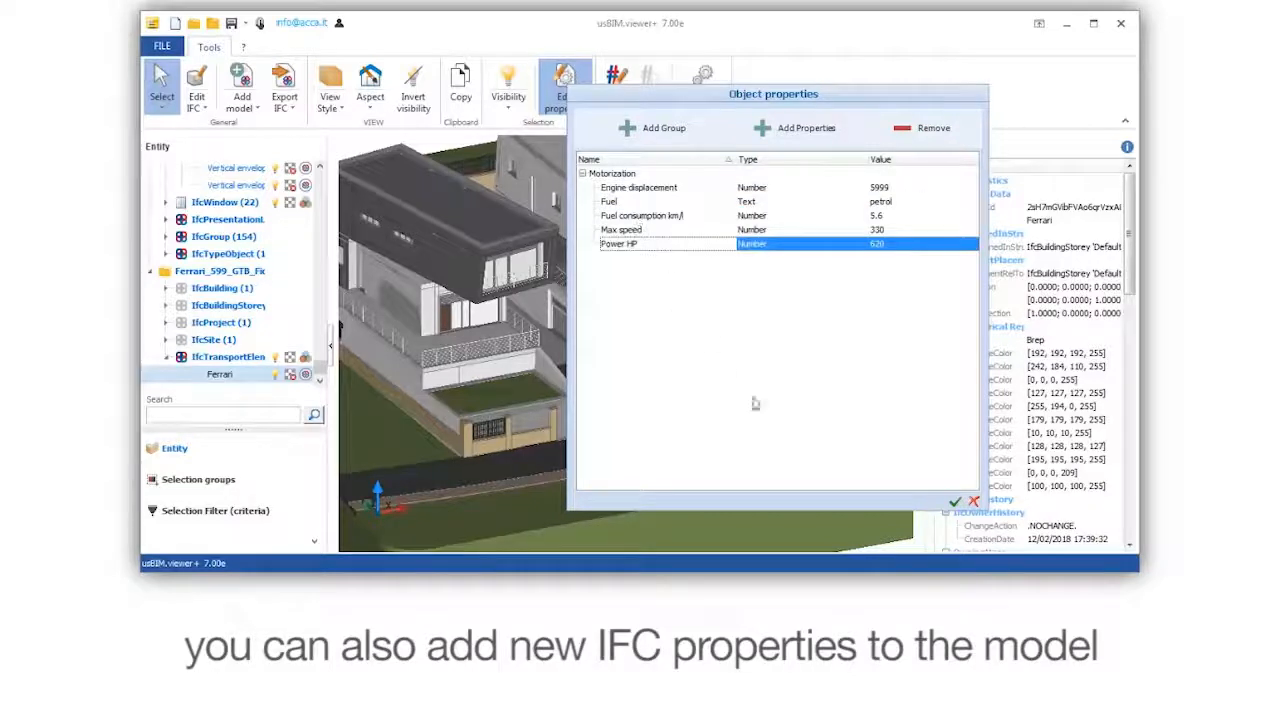
pyautogui.click(954, 500)
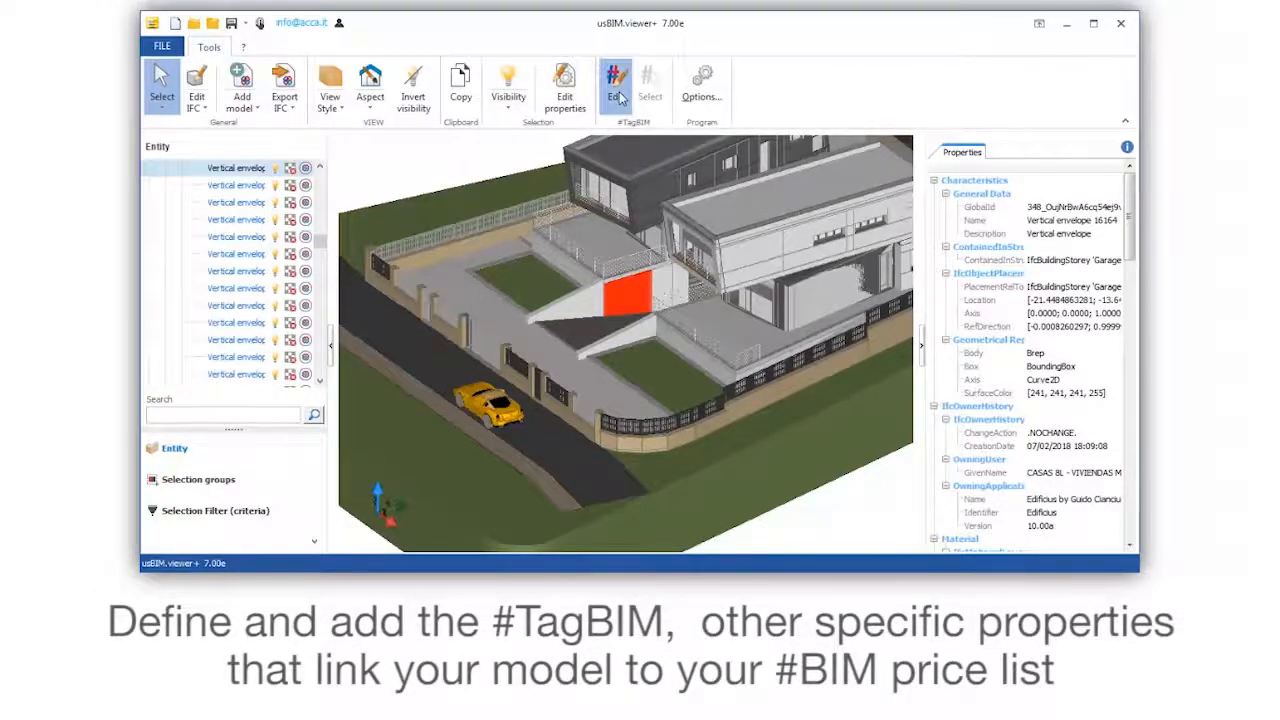
# Create a #TagBIM tag #Type equal to 'Masonry' for the wall
pyautogui.click(616, 85)
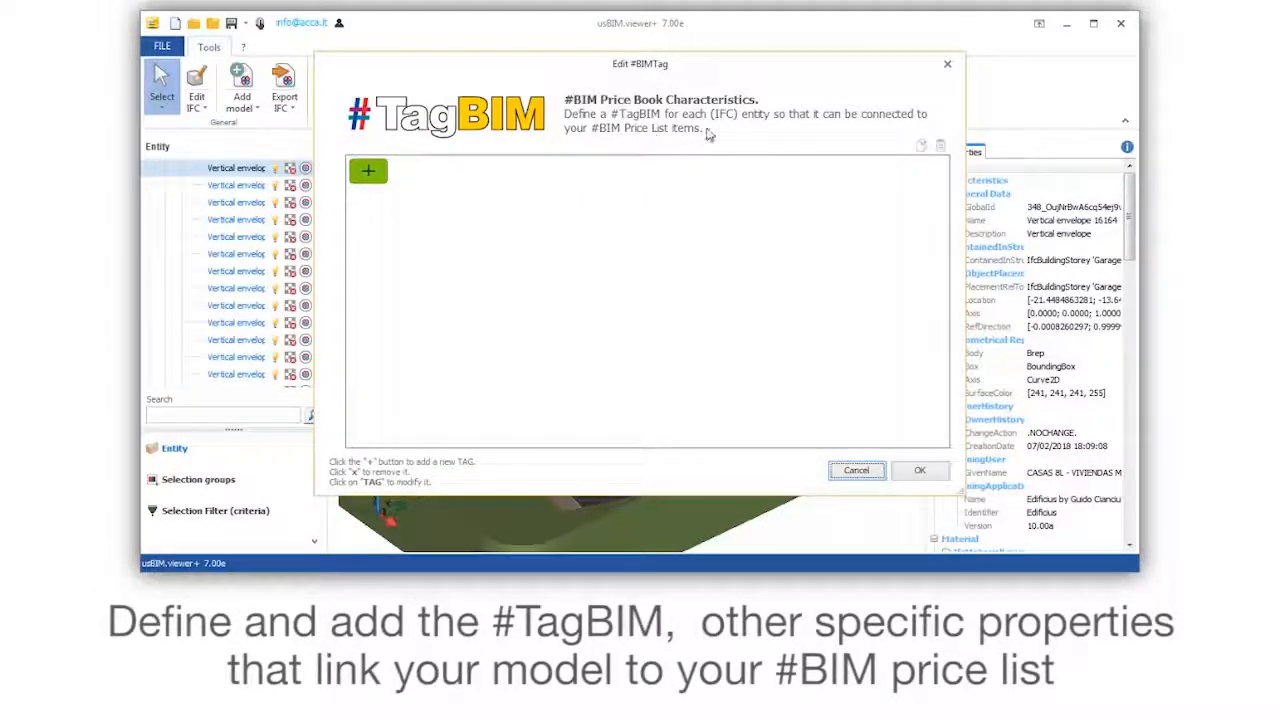
pyautogui.click(368, 171)
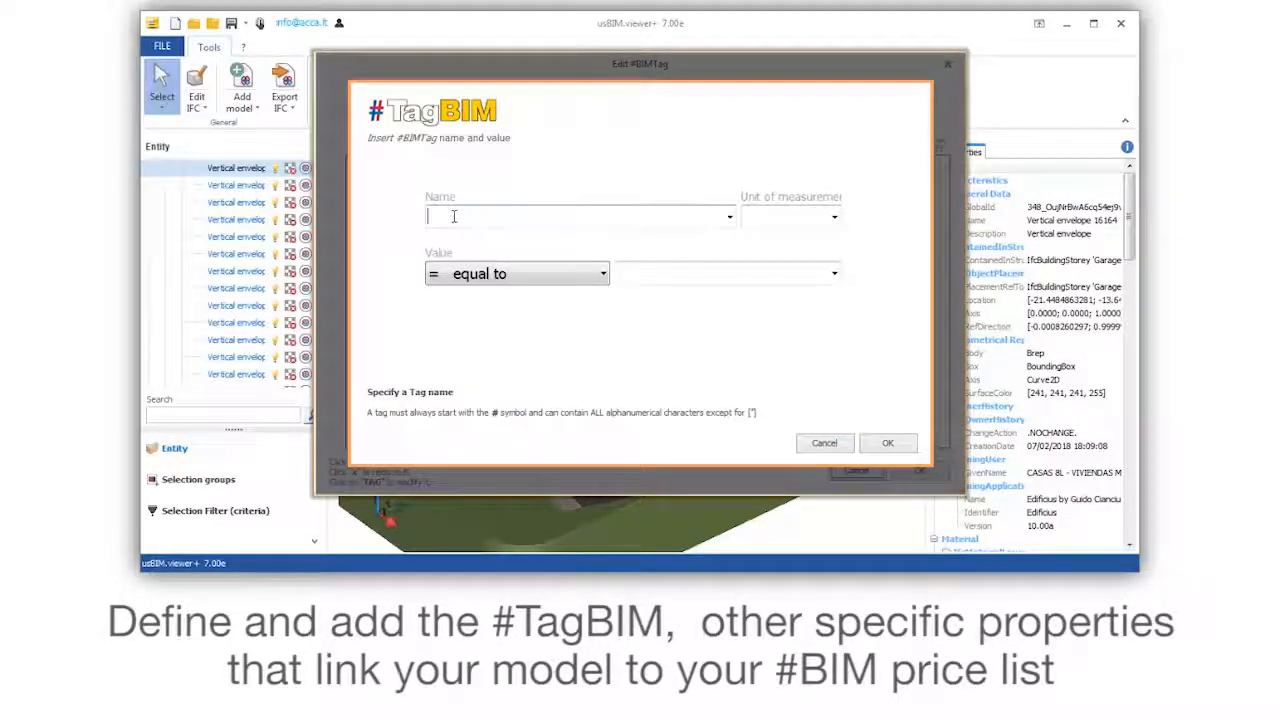
pyautogui.write('#Type')
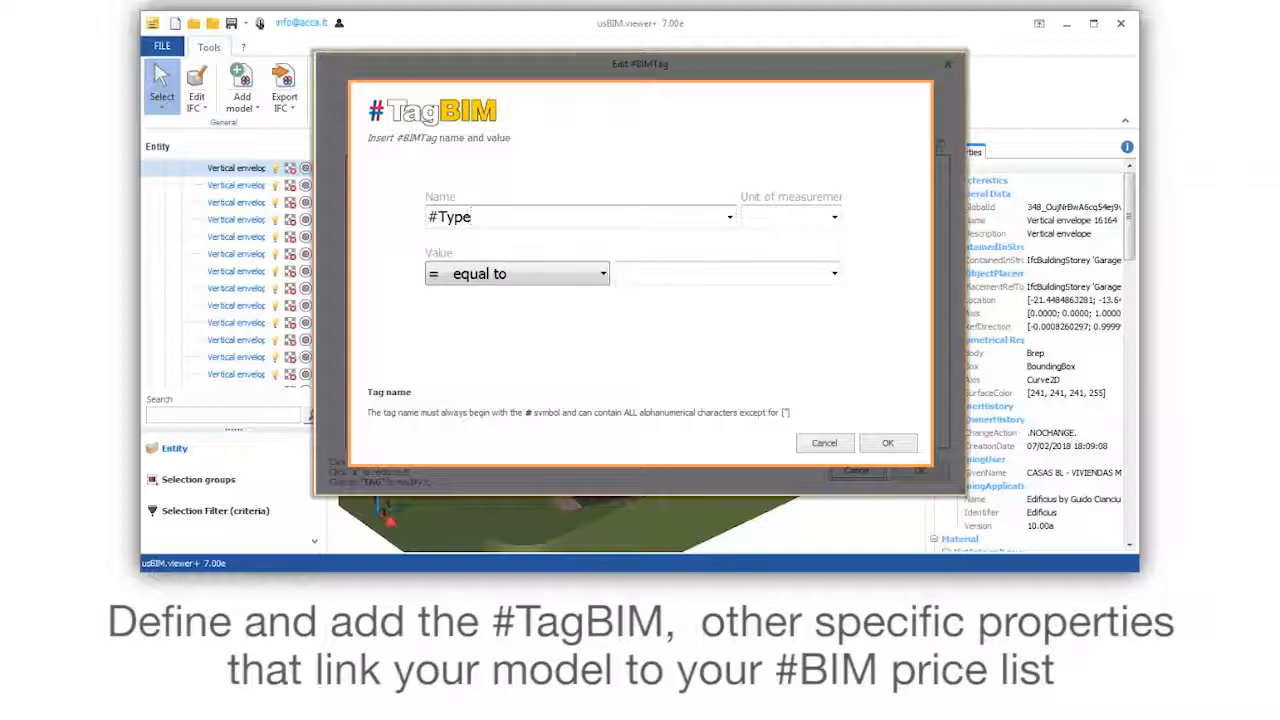
pyautogui.click(600, 273)
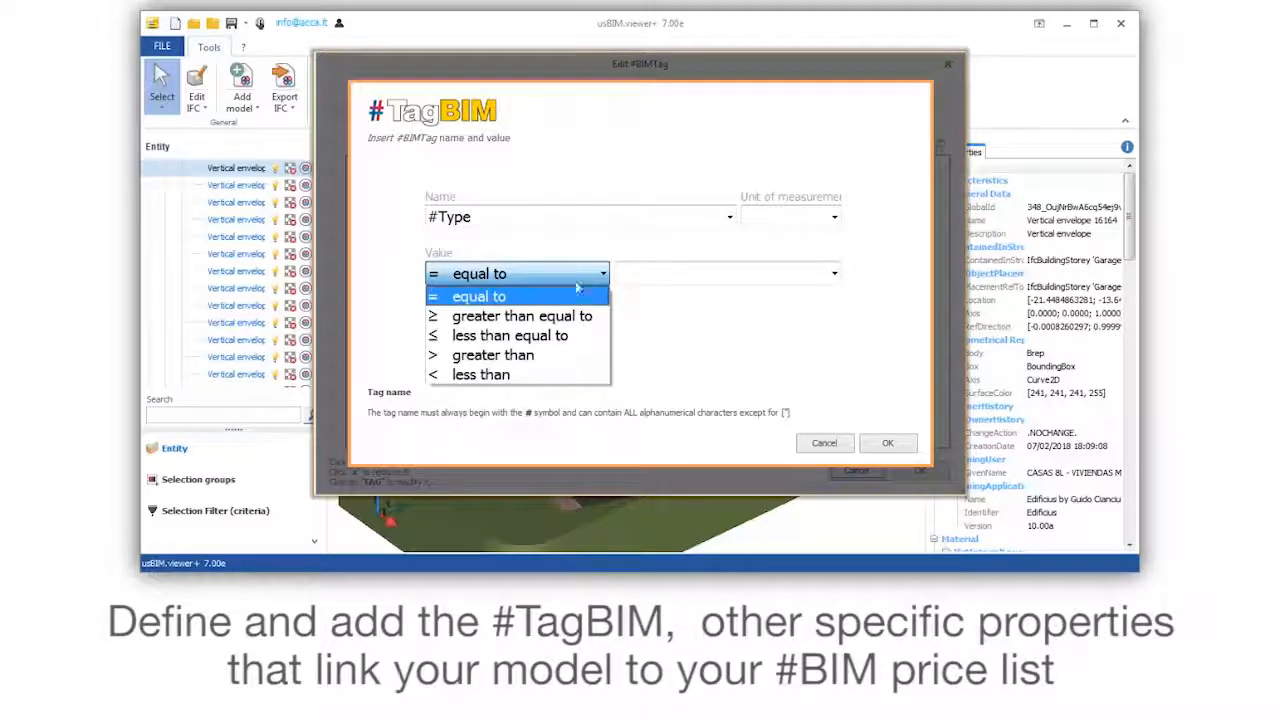
pyautogui.click(479, 296)
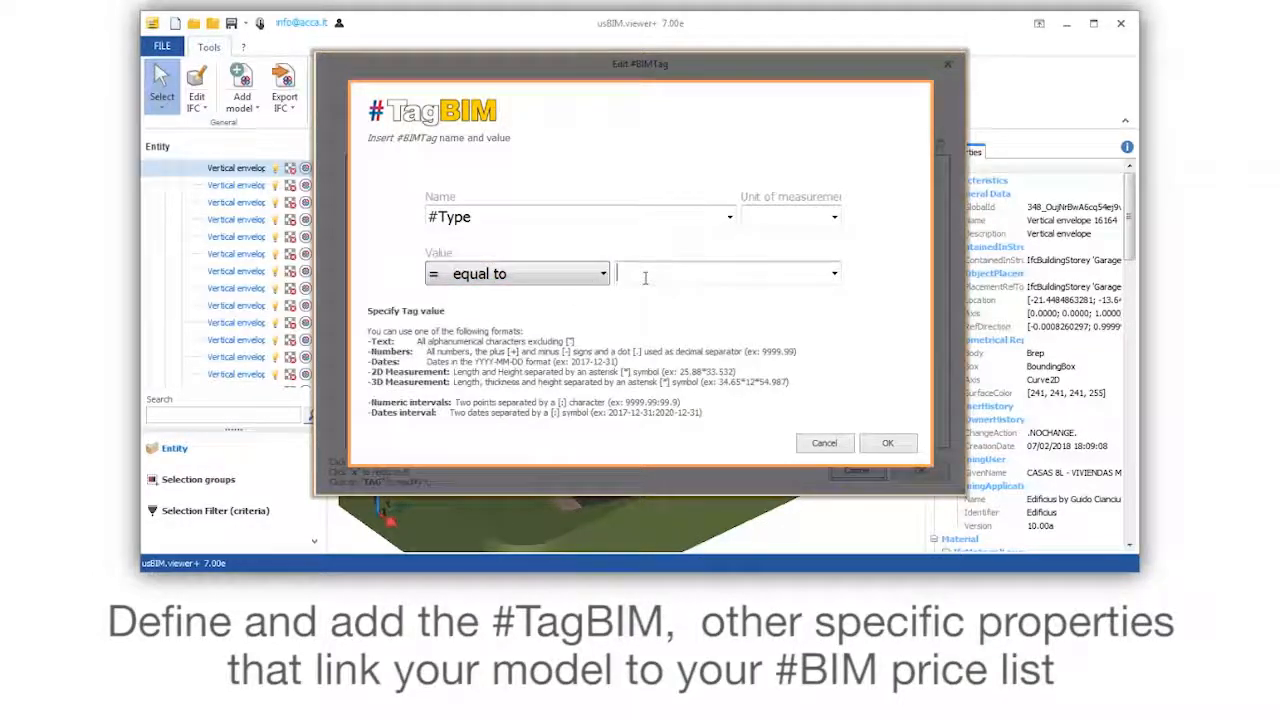
pyautogui.write('Mason')
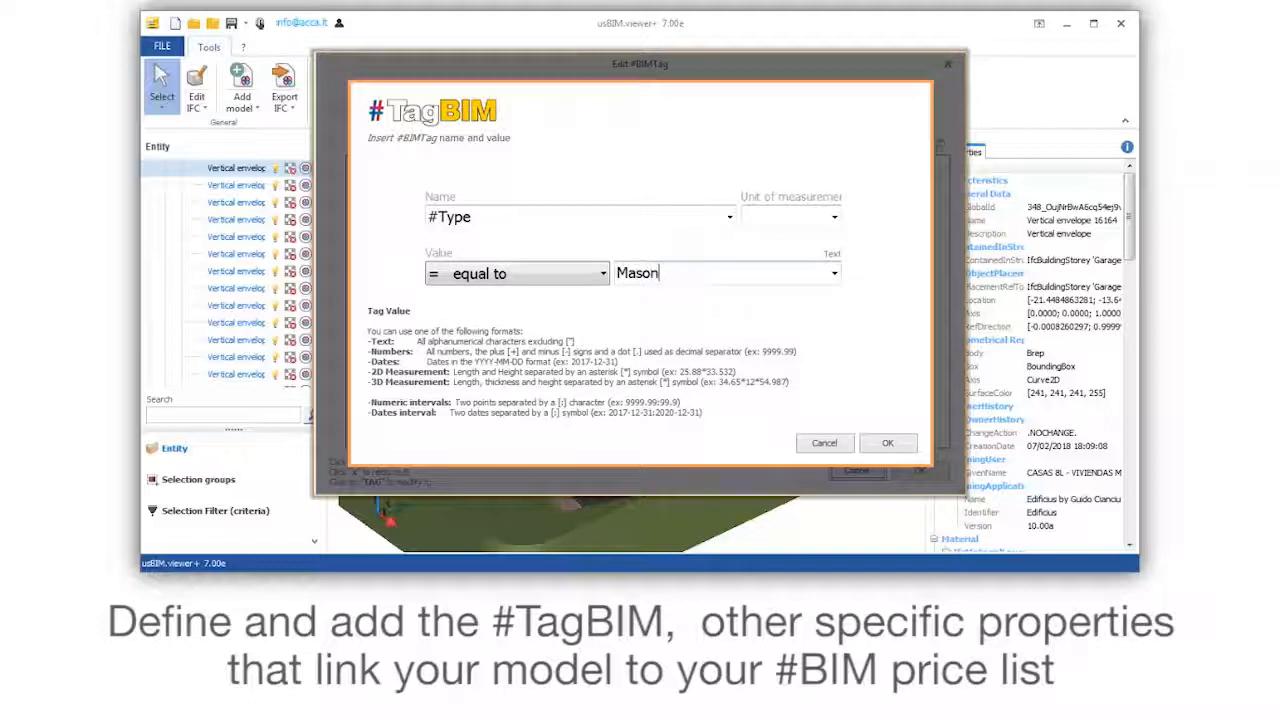
pyautogui.write('ry')
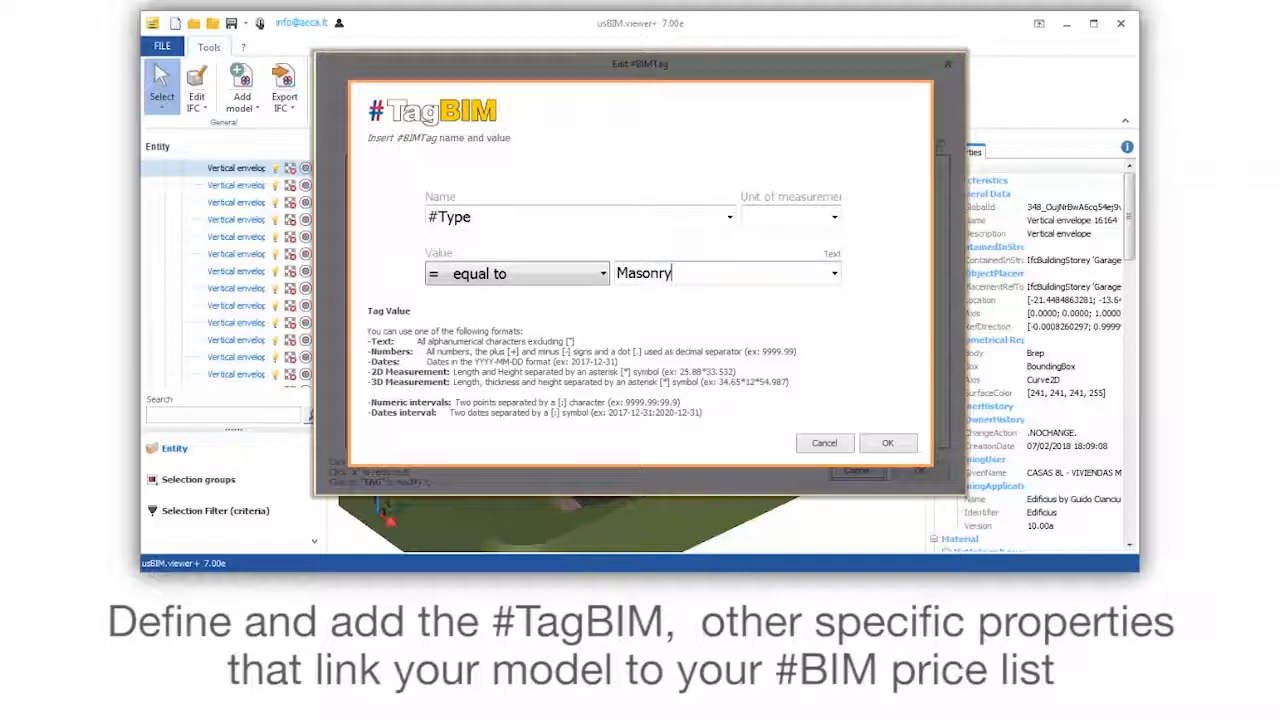
pyautogui.click(887, 442)
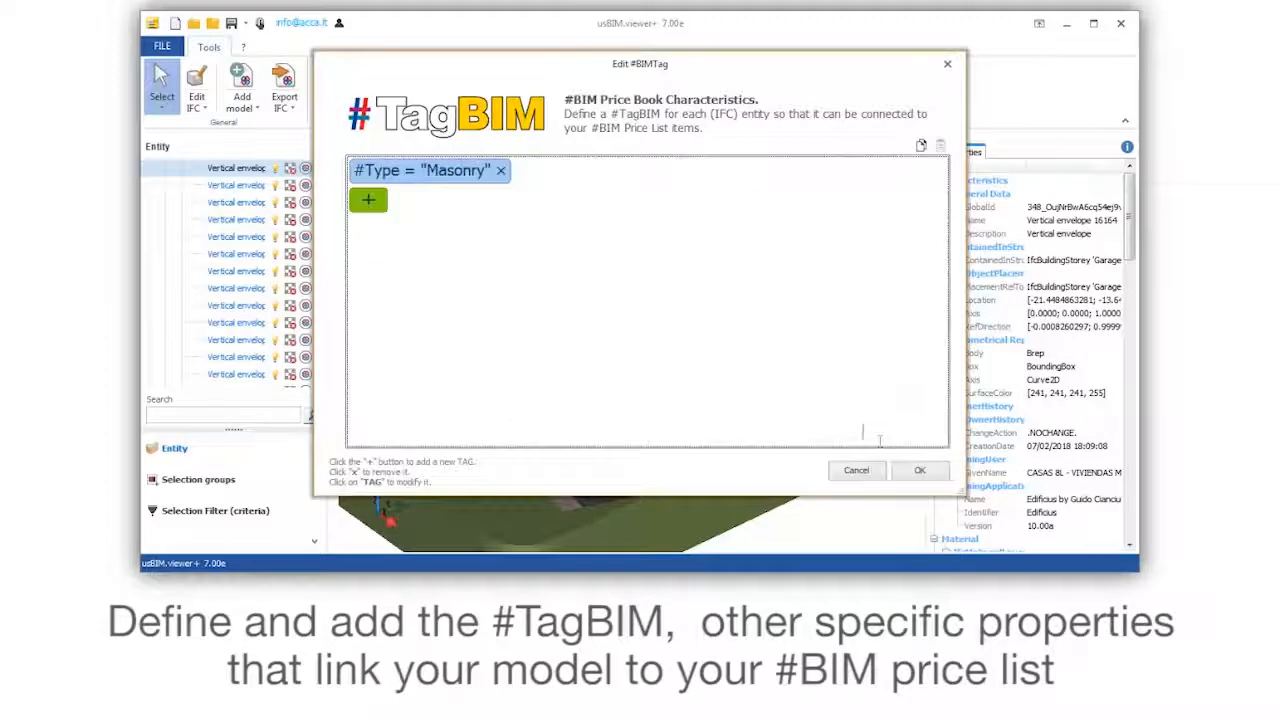
# Add a #Thickness tag of 320 mm and apply both tags to the wall
pyautogui.click(367, 200)
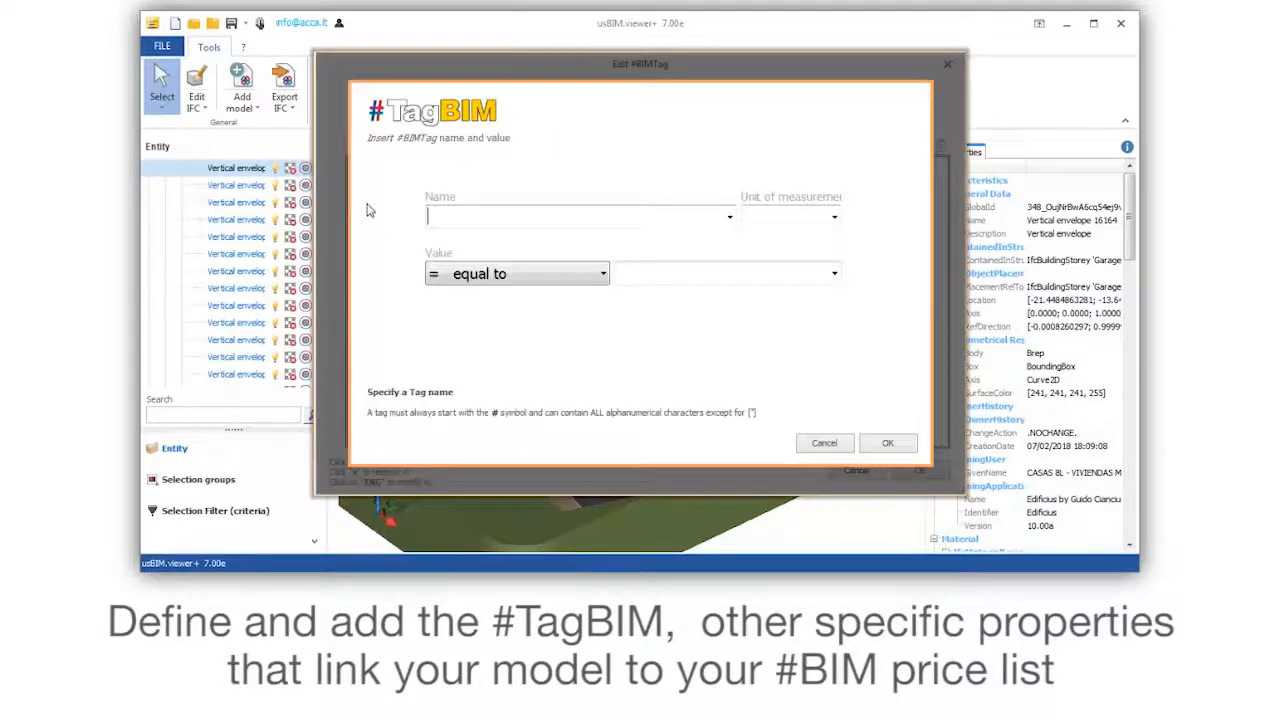
pyautogui.write('#Thickness')
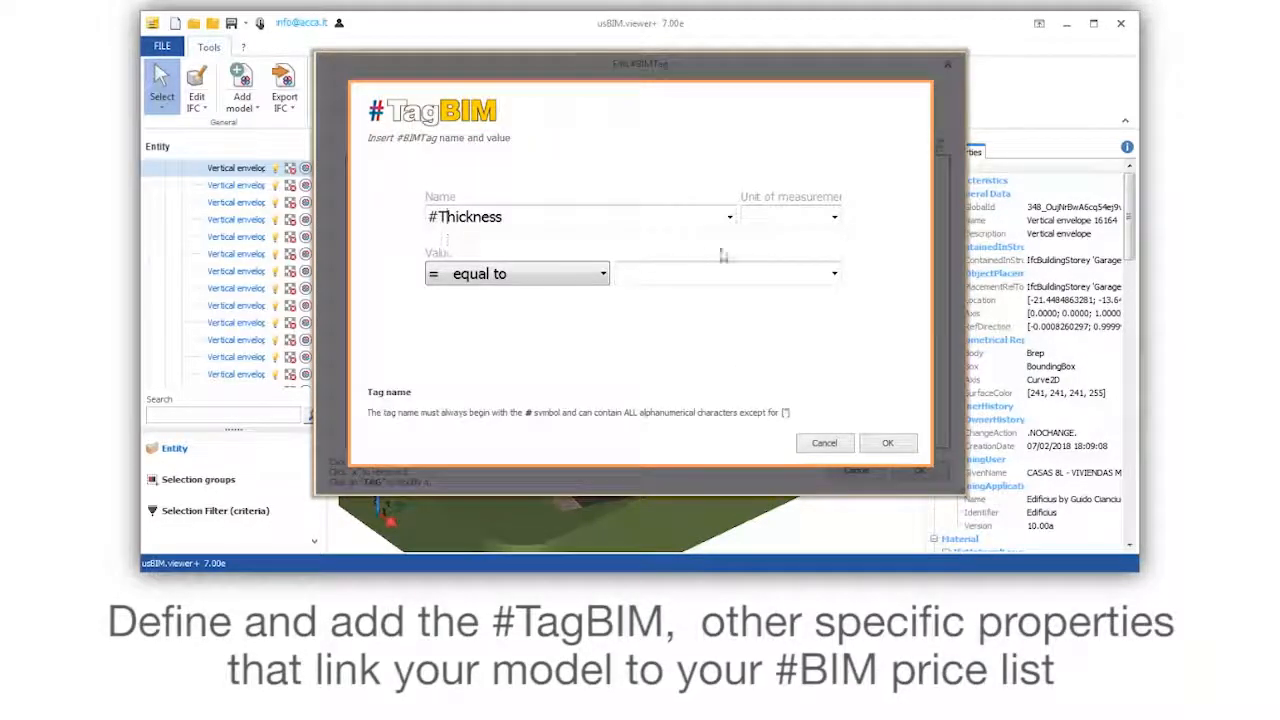
pyautogui.click(833, 217)
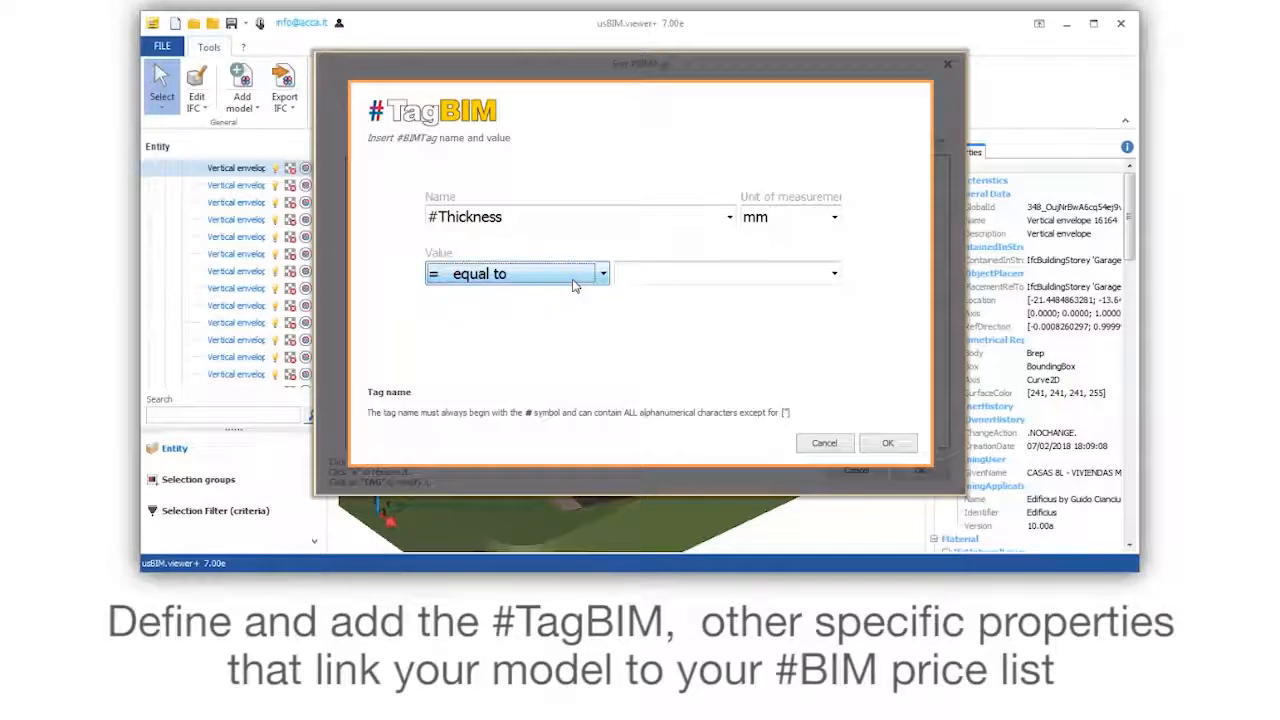
pyautogui.write('32')
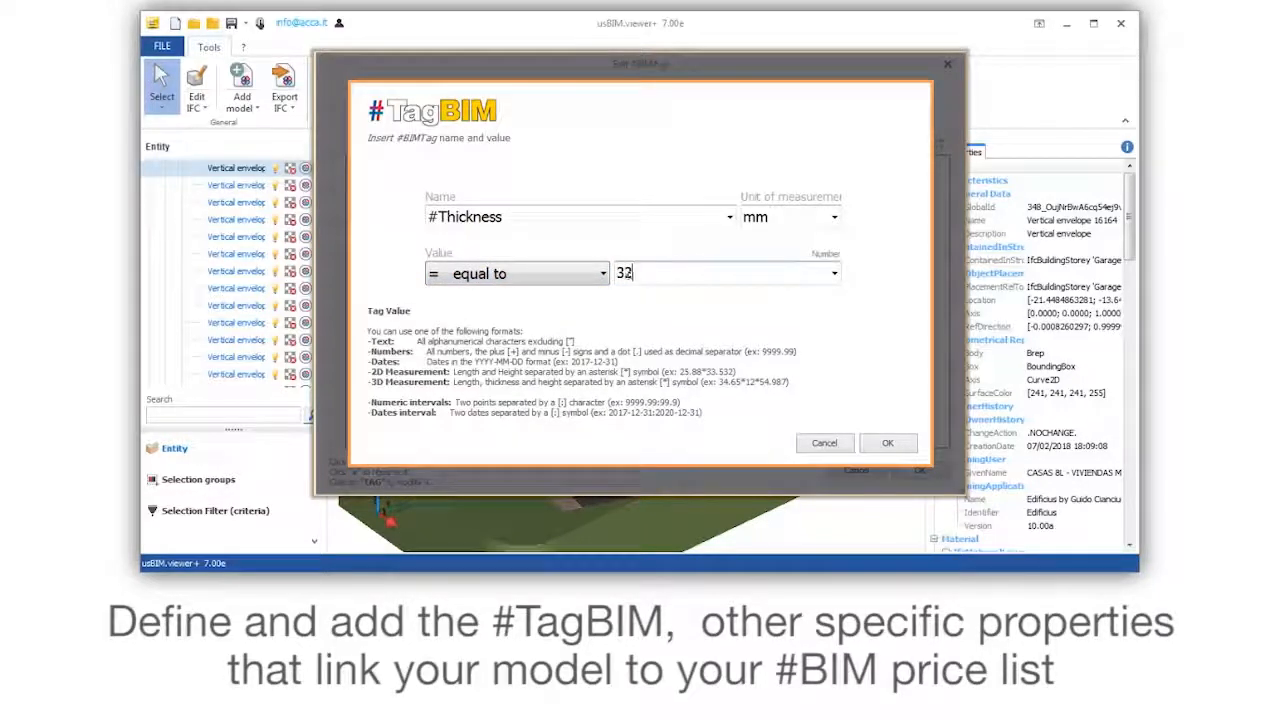
pyautogui.write('0')
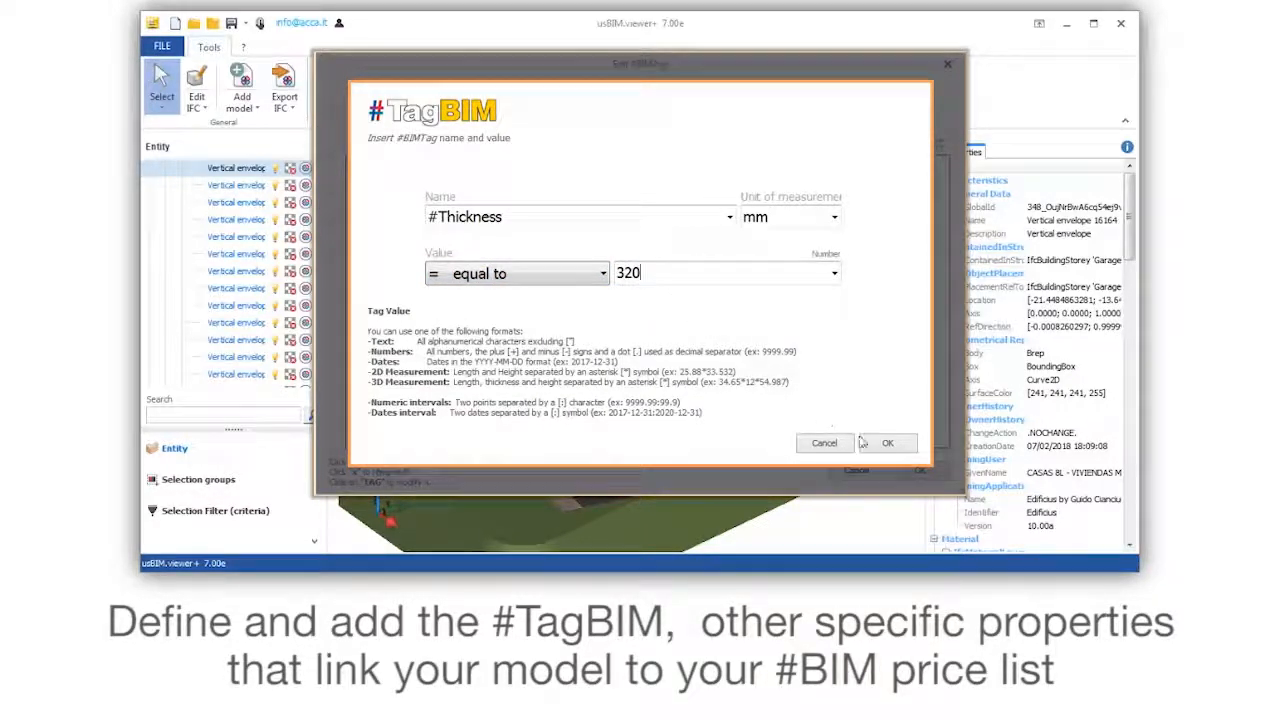
pyautogui.click(886, 442)
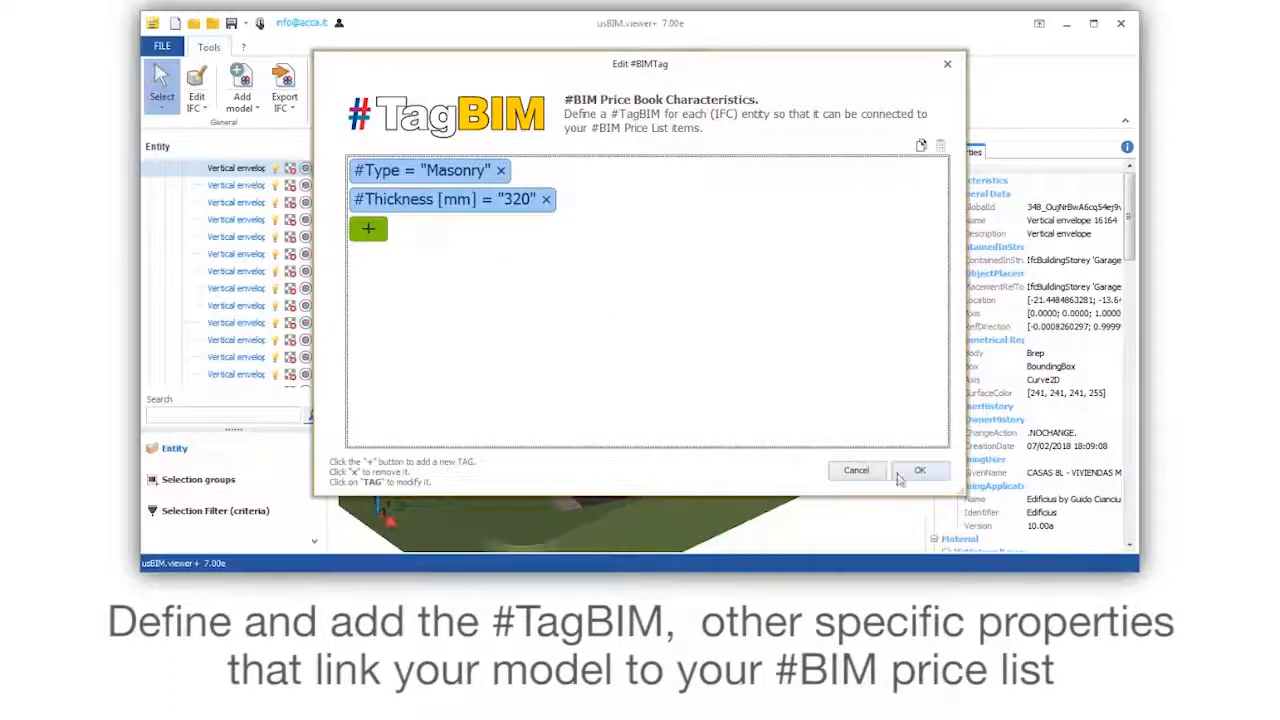
pyautogui.click(919, 470)
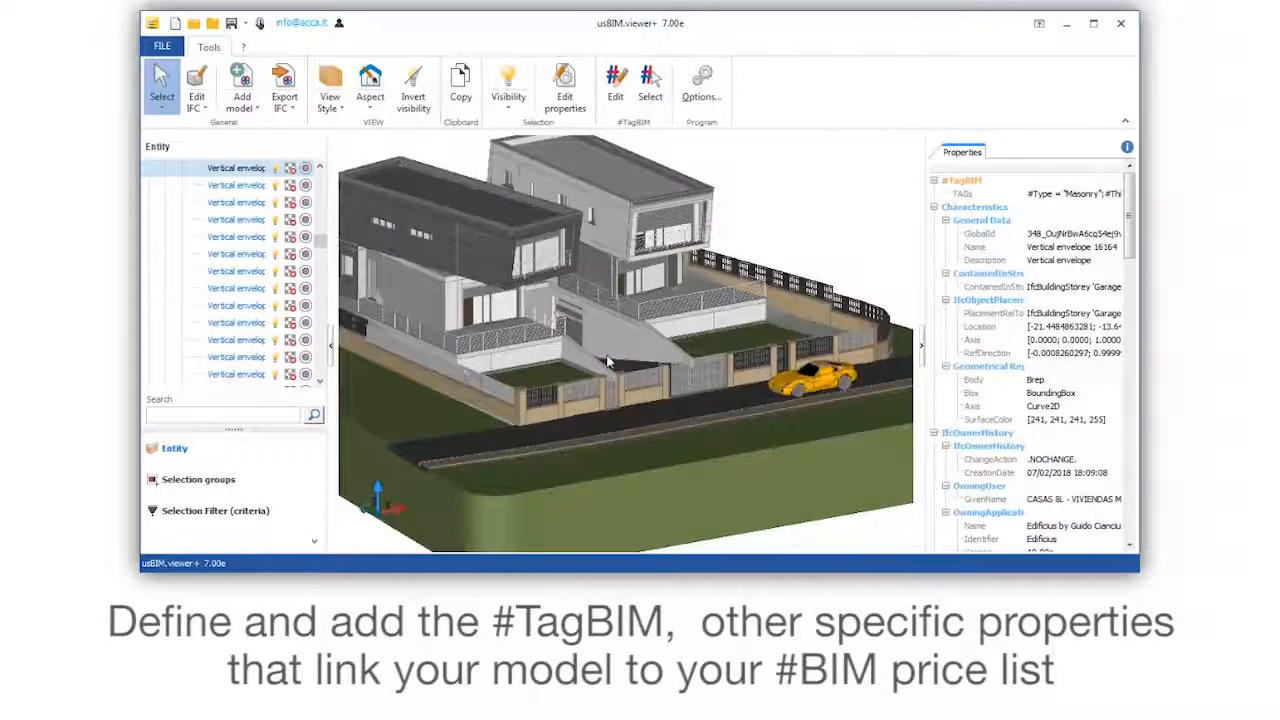
pyautogui.click(330, 85)
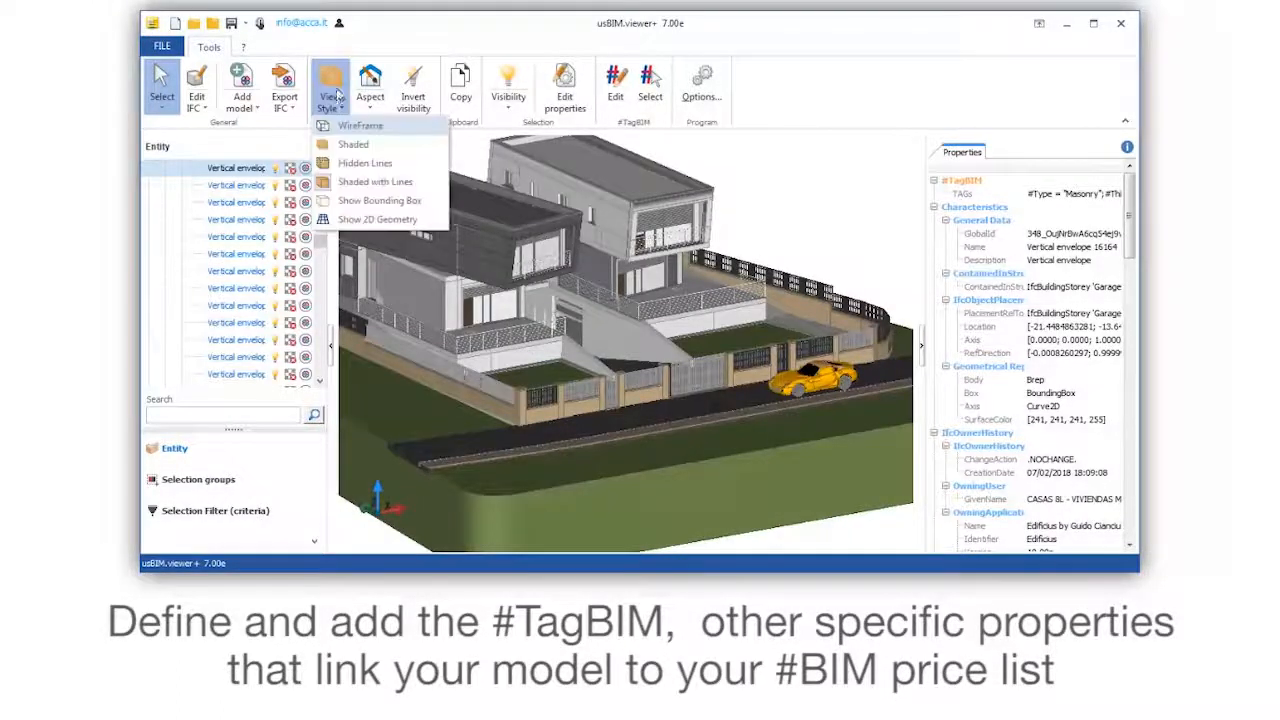
pyautogui.click(360, 125)
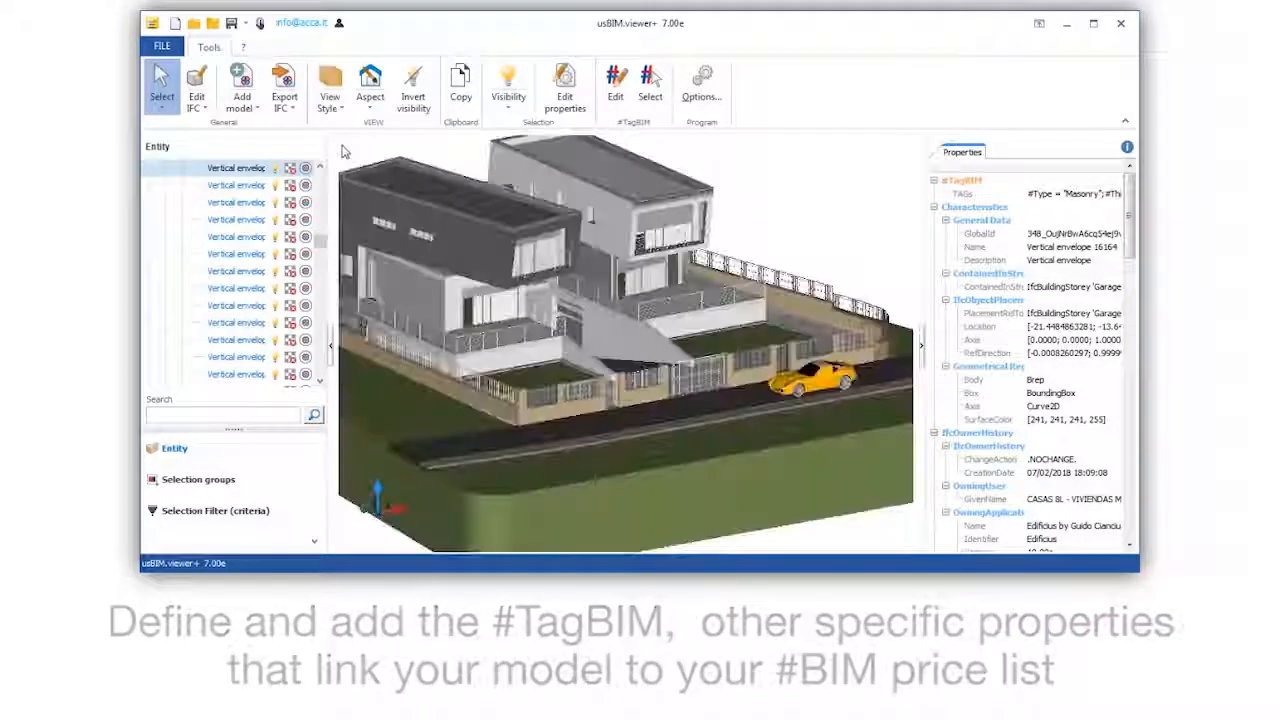
pyautogui.click(284, 85)
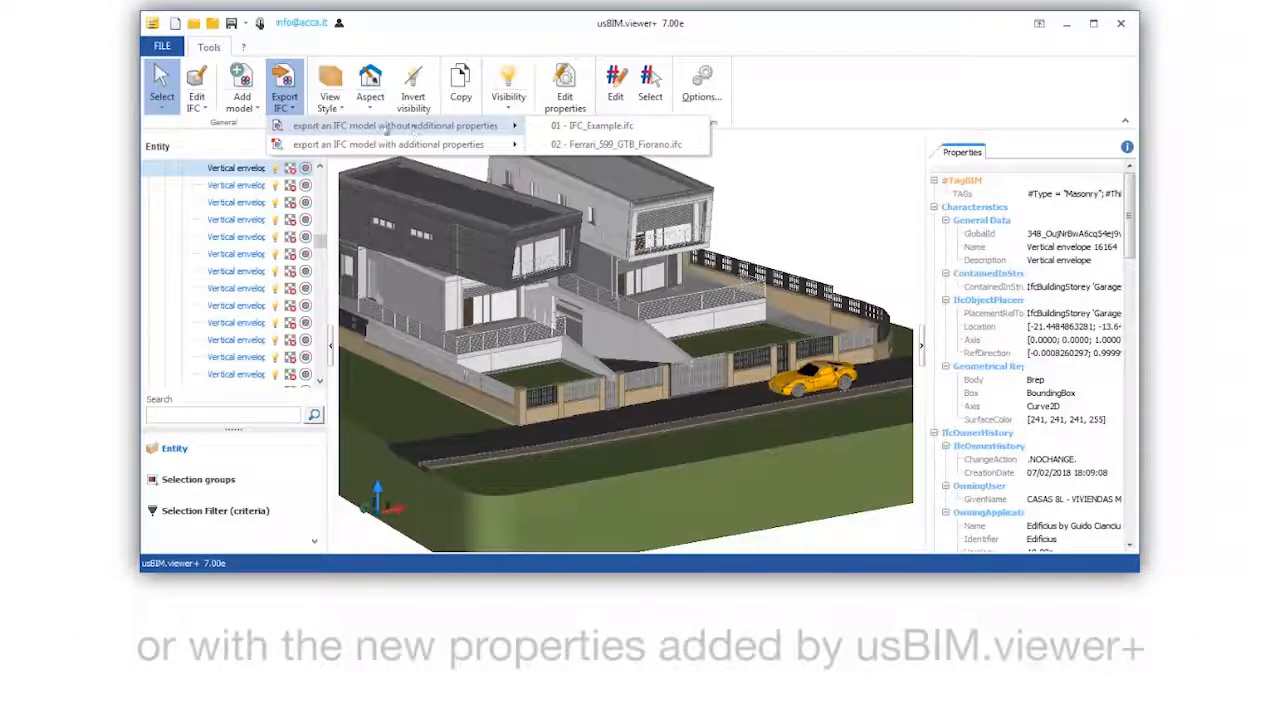
pyautogui.moveTo(390, 144)
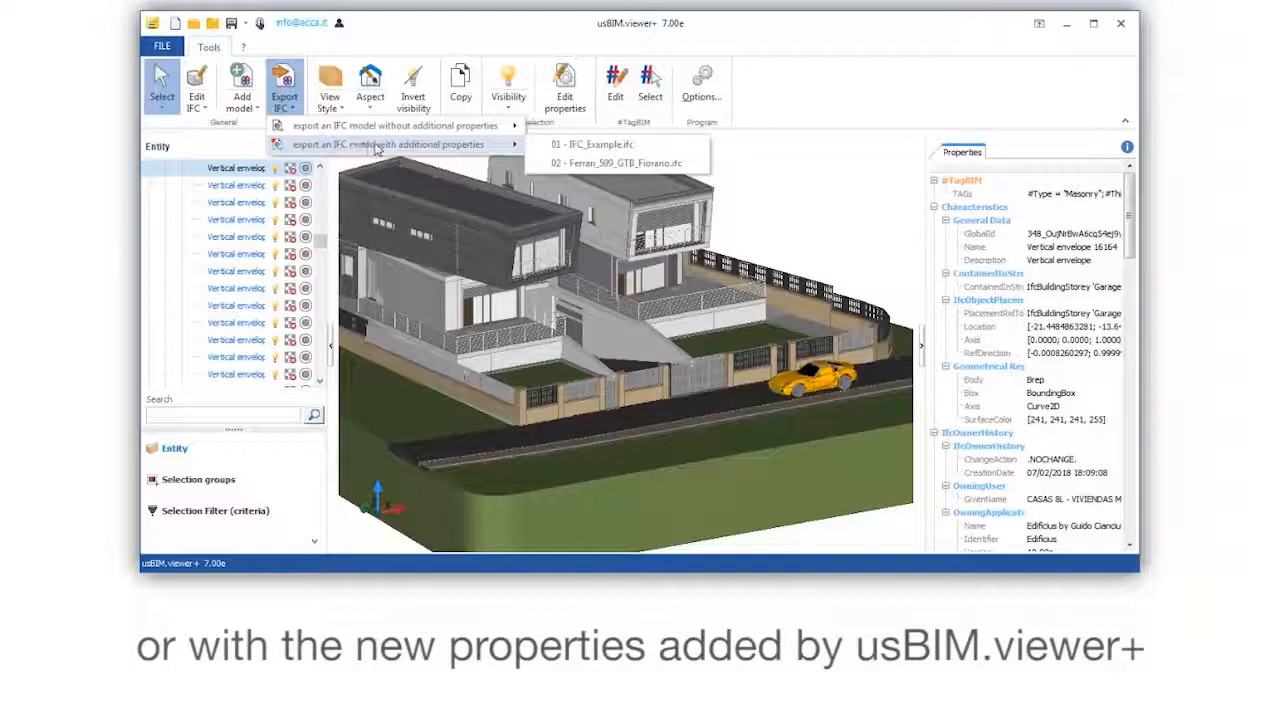